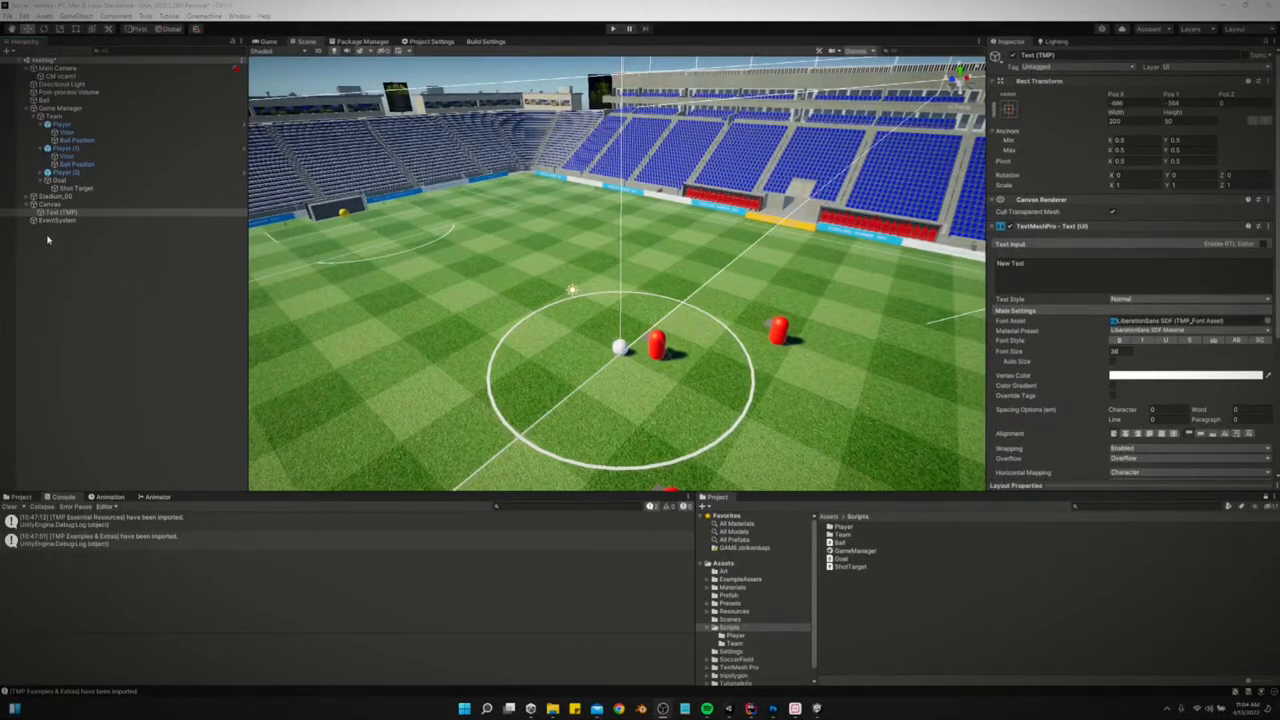
# Select the canvas's Text (TMP) object and choose an anchor preset for it
pyautogui.click(60, 212)
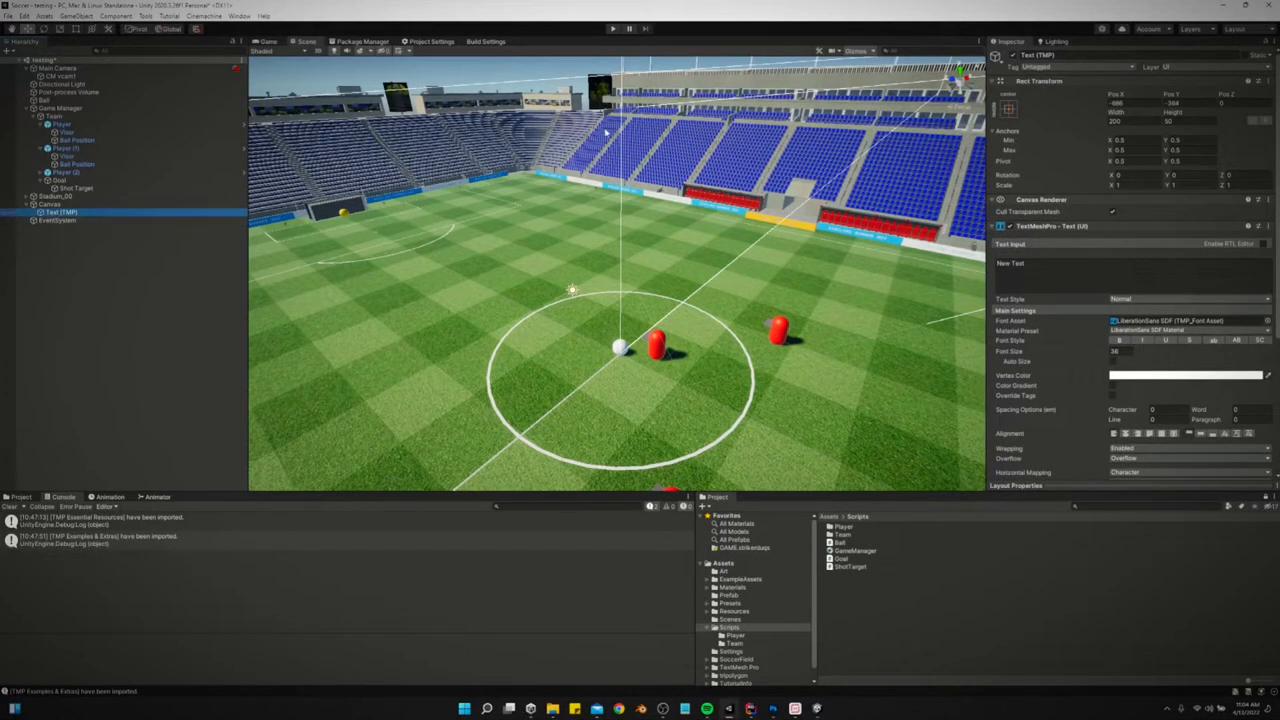
pyautogui.moveTo(433, 213)
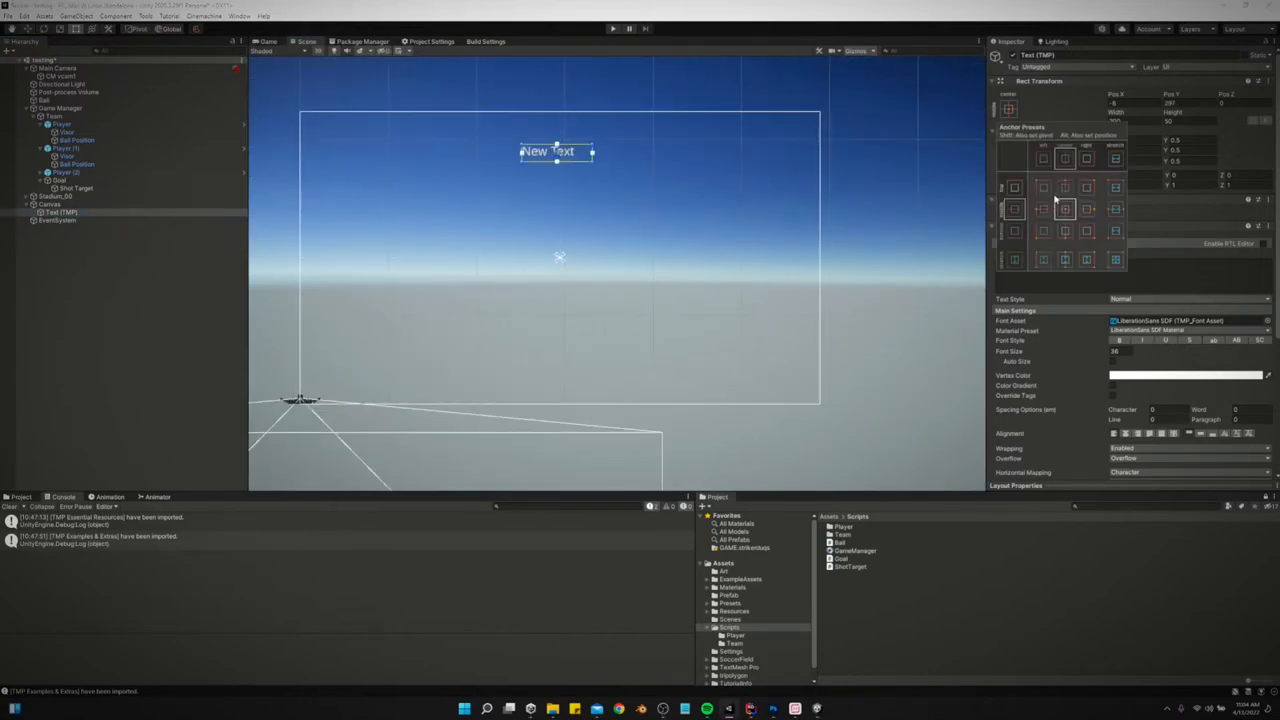
pyautogui.click(49, 204)
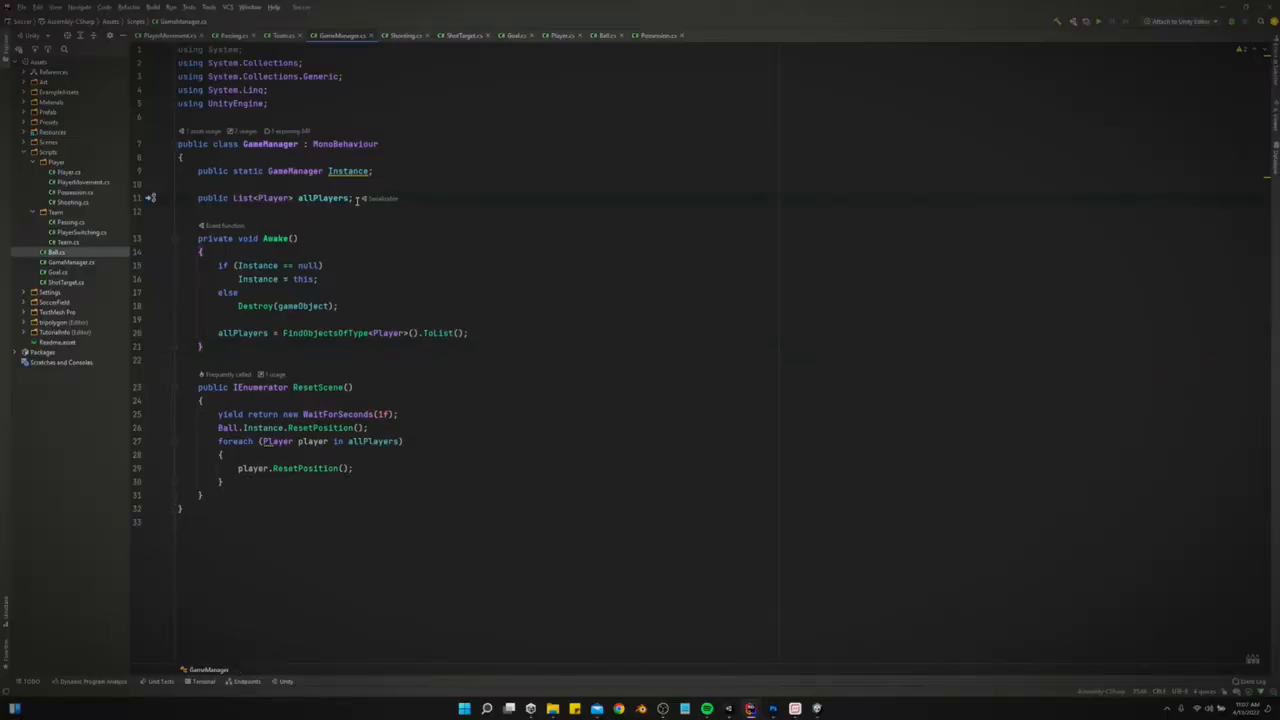
# Declare 'public Team homeTeam;' and 'public Team awayTeam;' below the allPlayers list
pyautogui.press('enter')
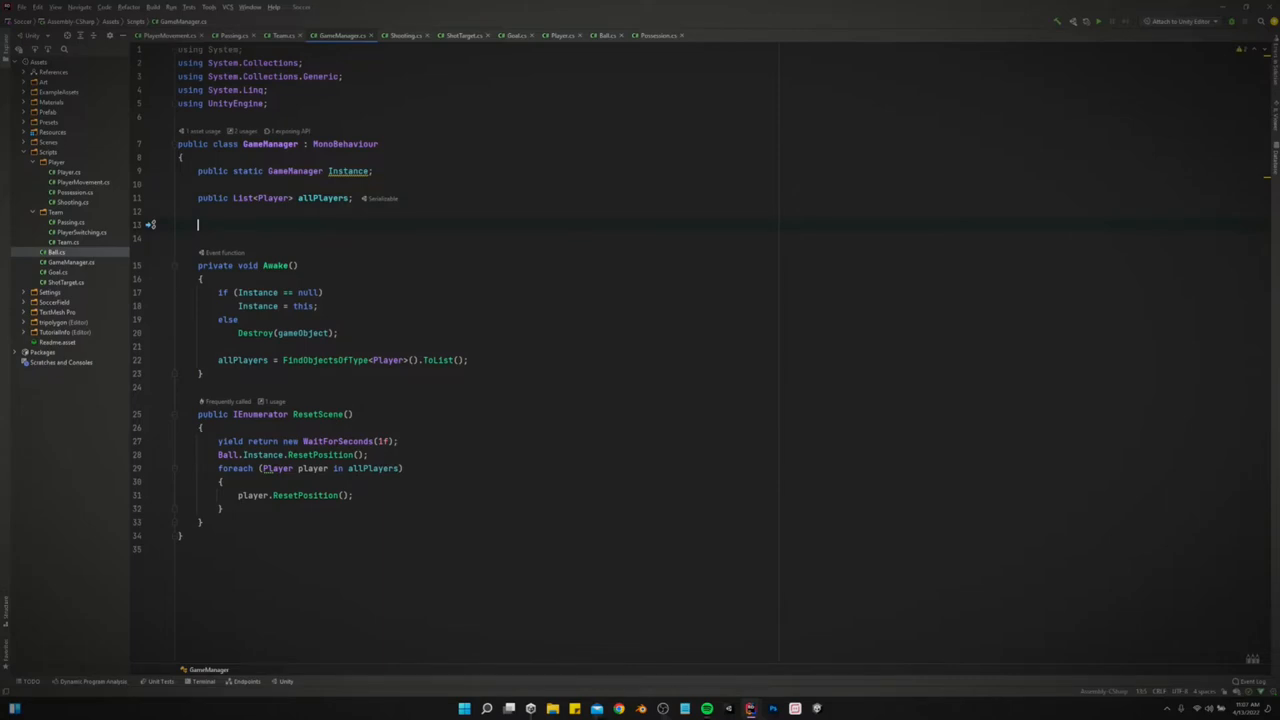
pyautogui.write('public Team')
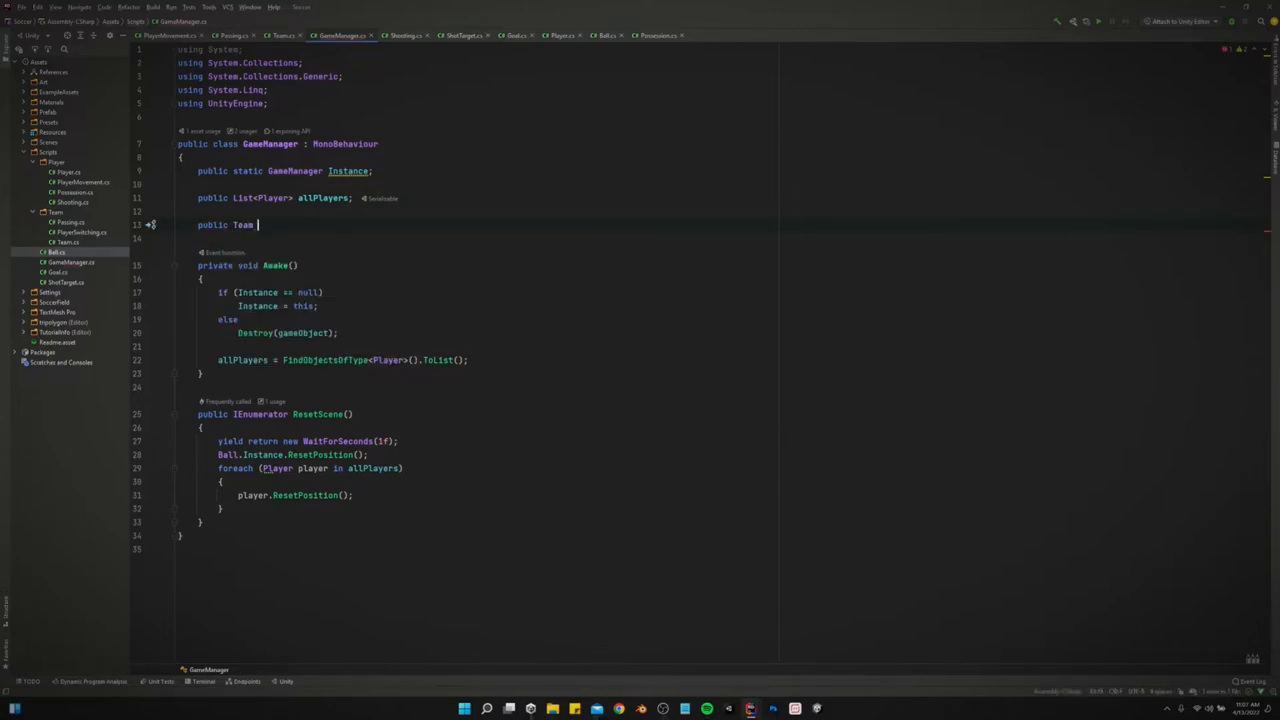
pyautogui.write('homeTeam')
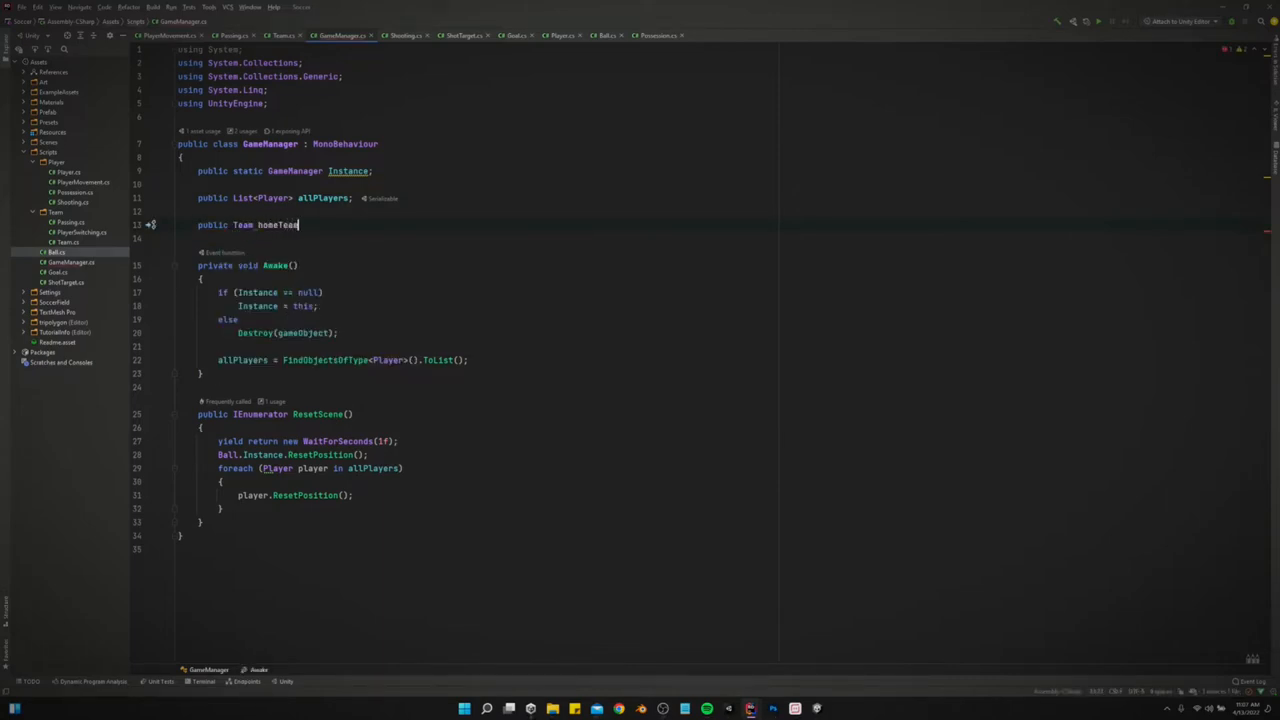
pyautogui.write(';')
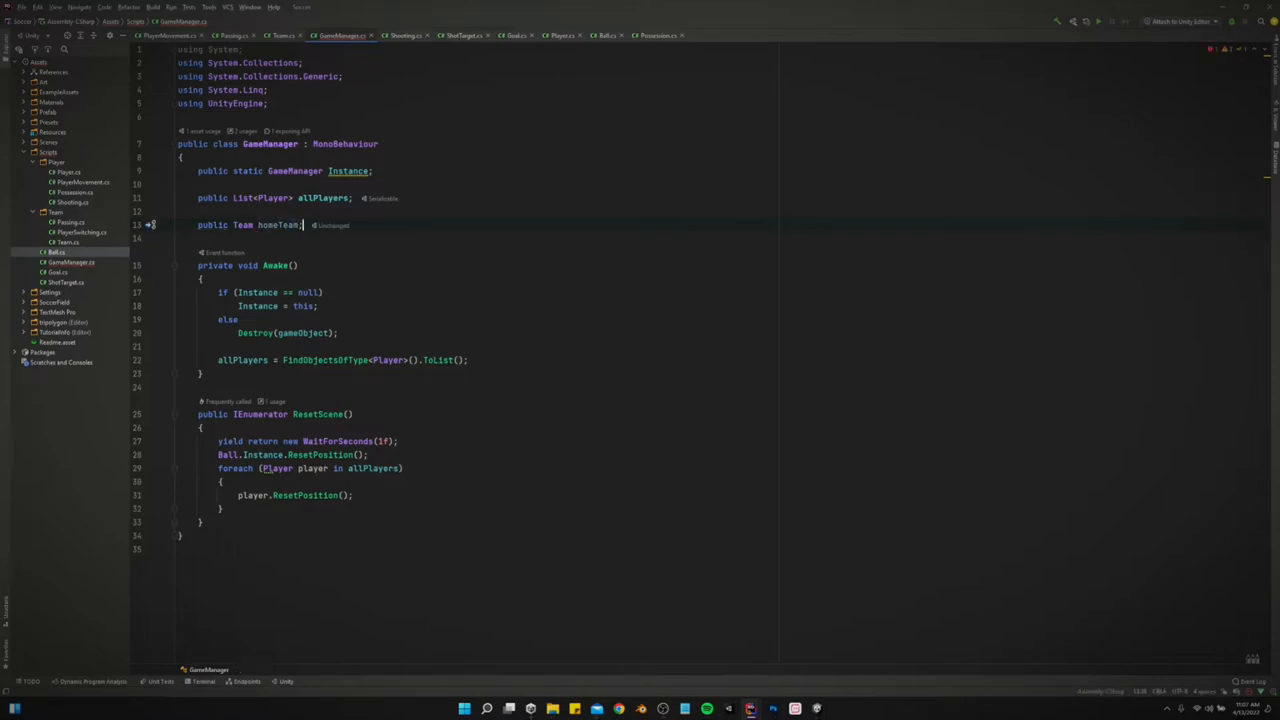
pyautogui.write('public Team')
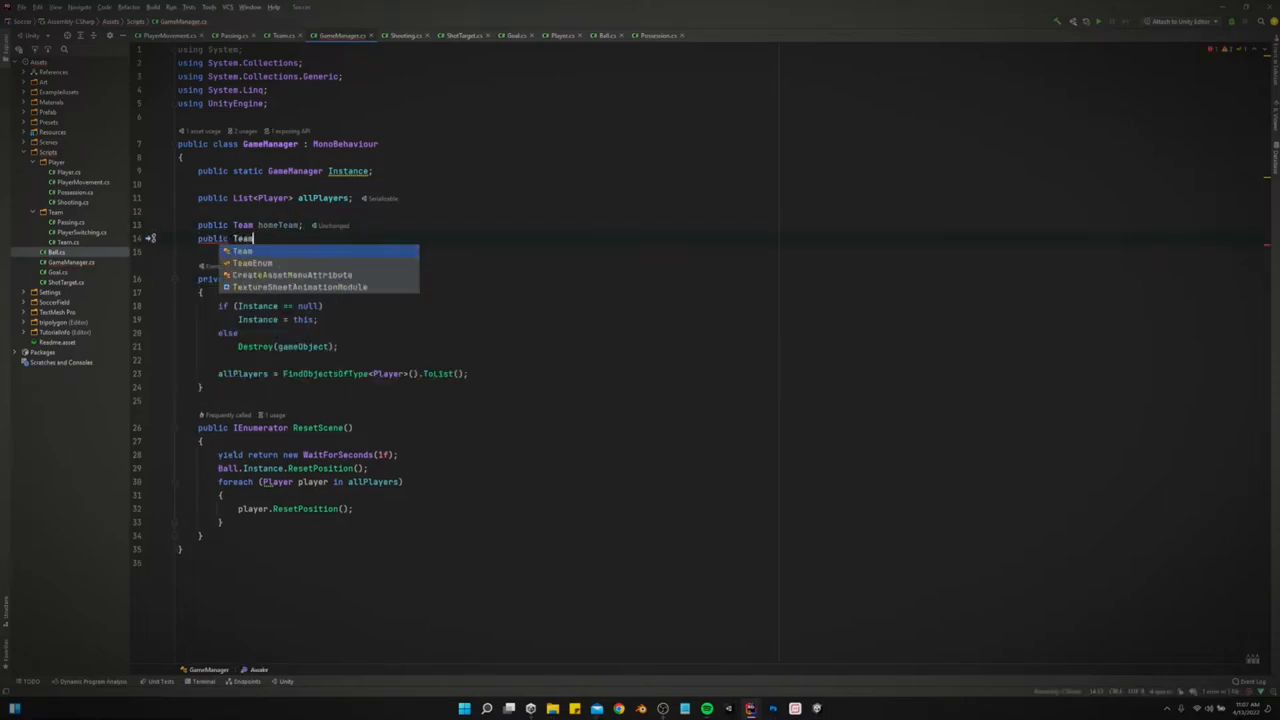
pyautogui.write('awayTeam')
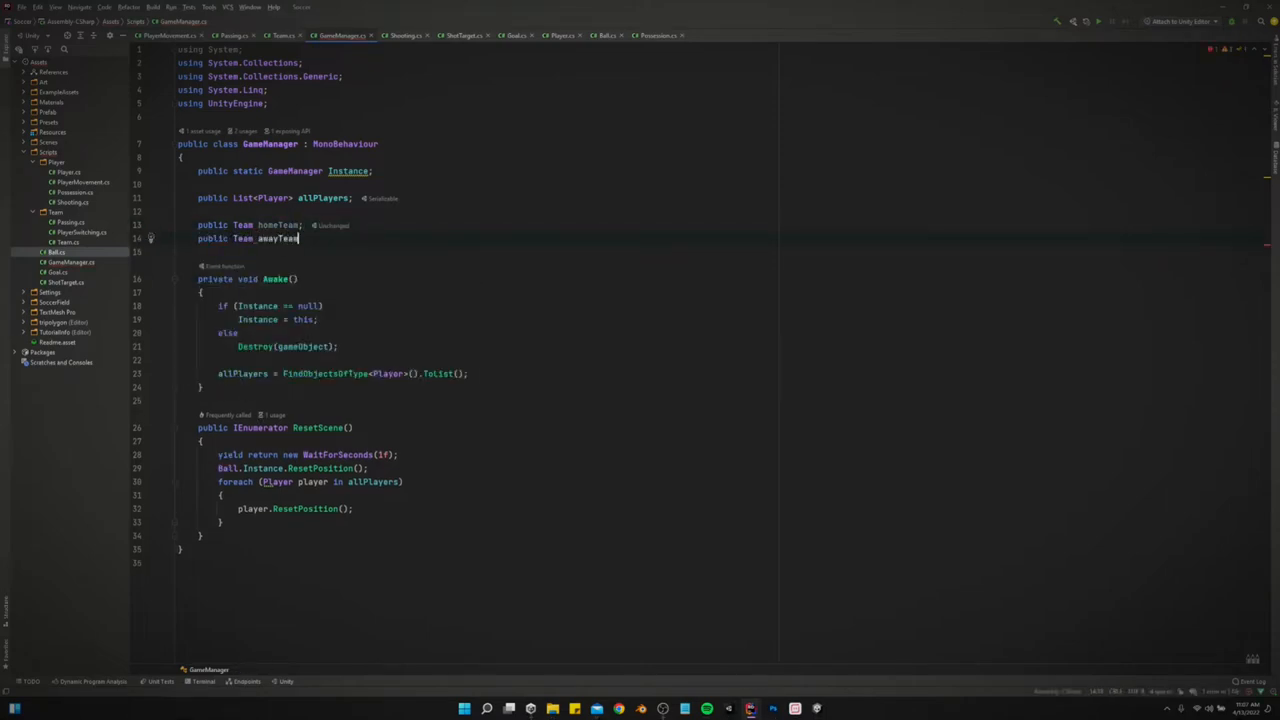
pyautogui.write(';')
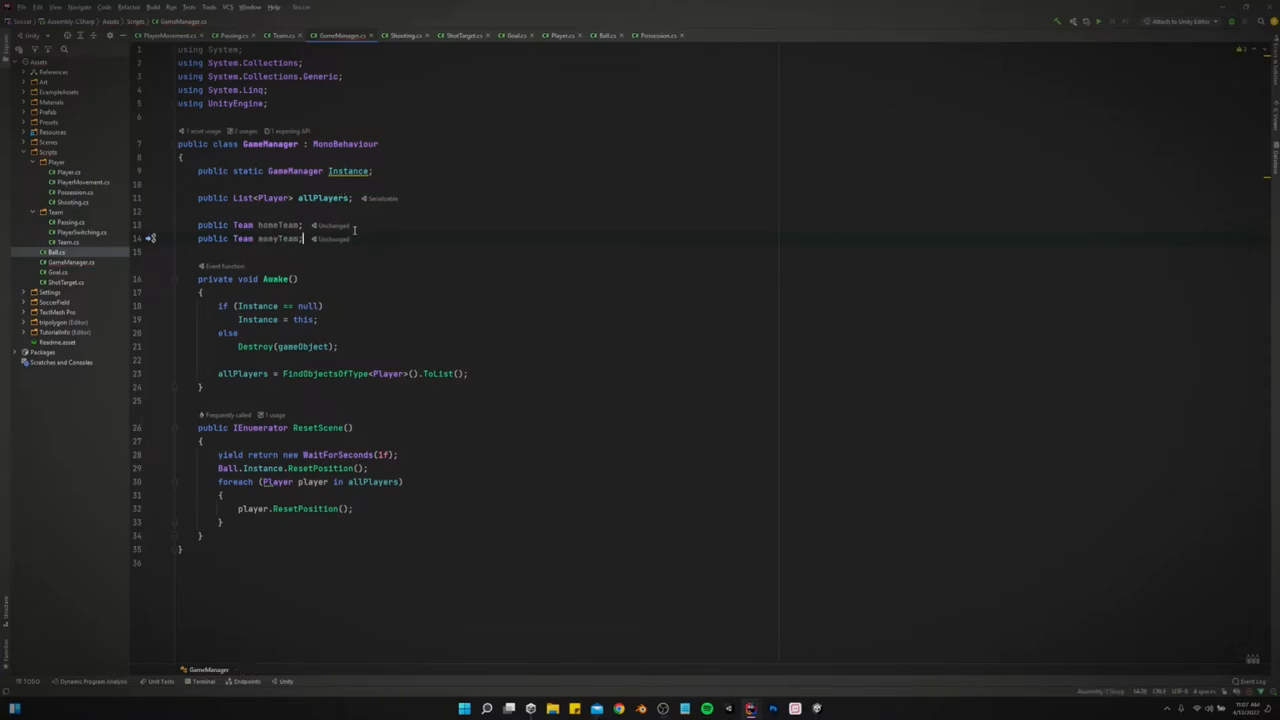
pyautogui.doubleClick(282, 238)
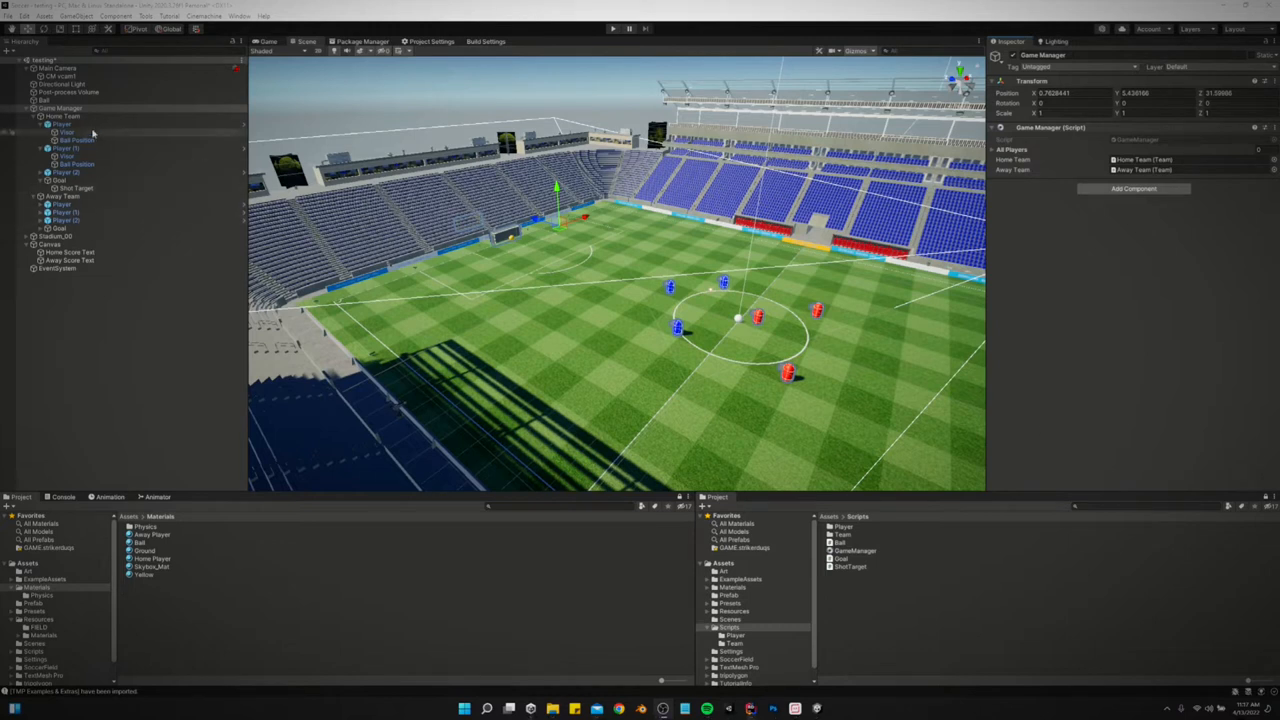
# Inspect Home Team and Away Team, deactivate Away Team, and select Game Manager
pyautogui.click(60, 116)
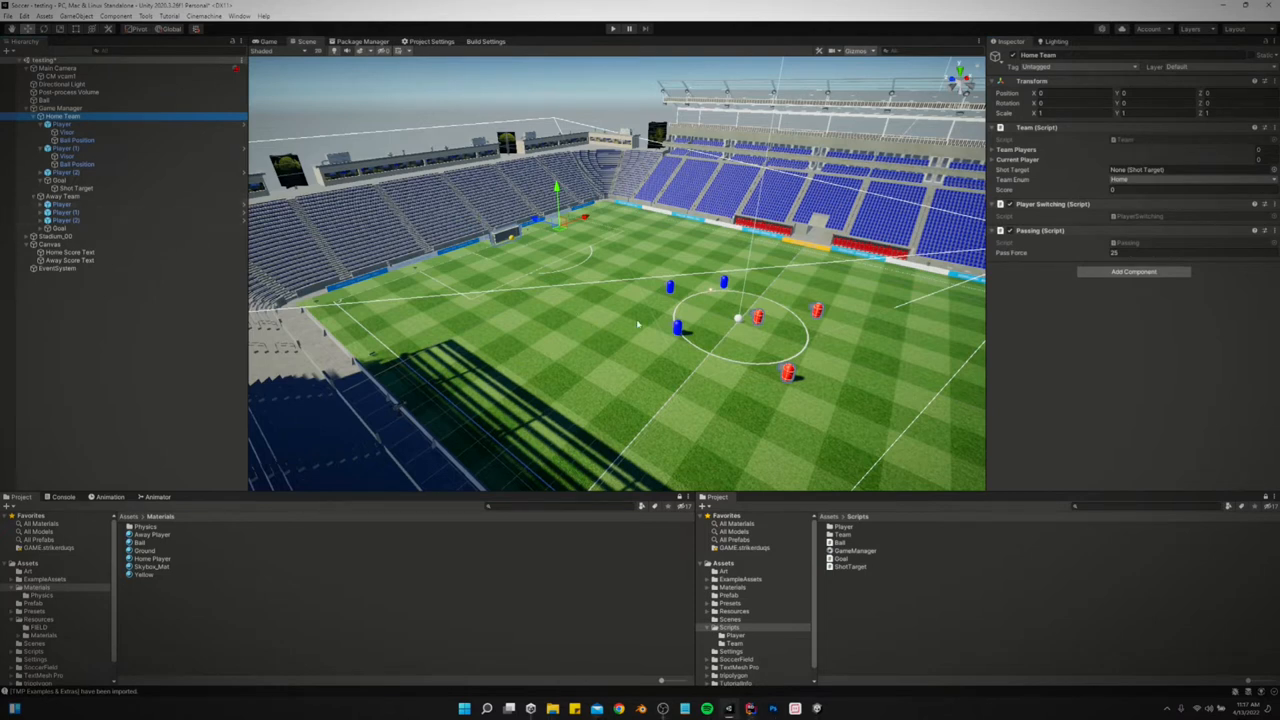
pyautogui.moveTo(397, 290)
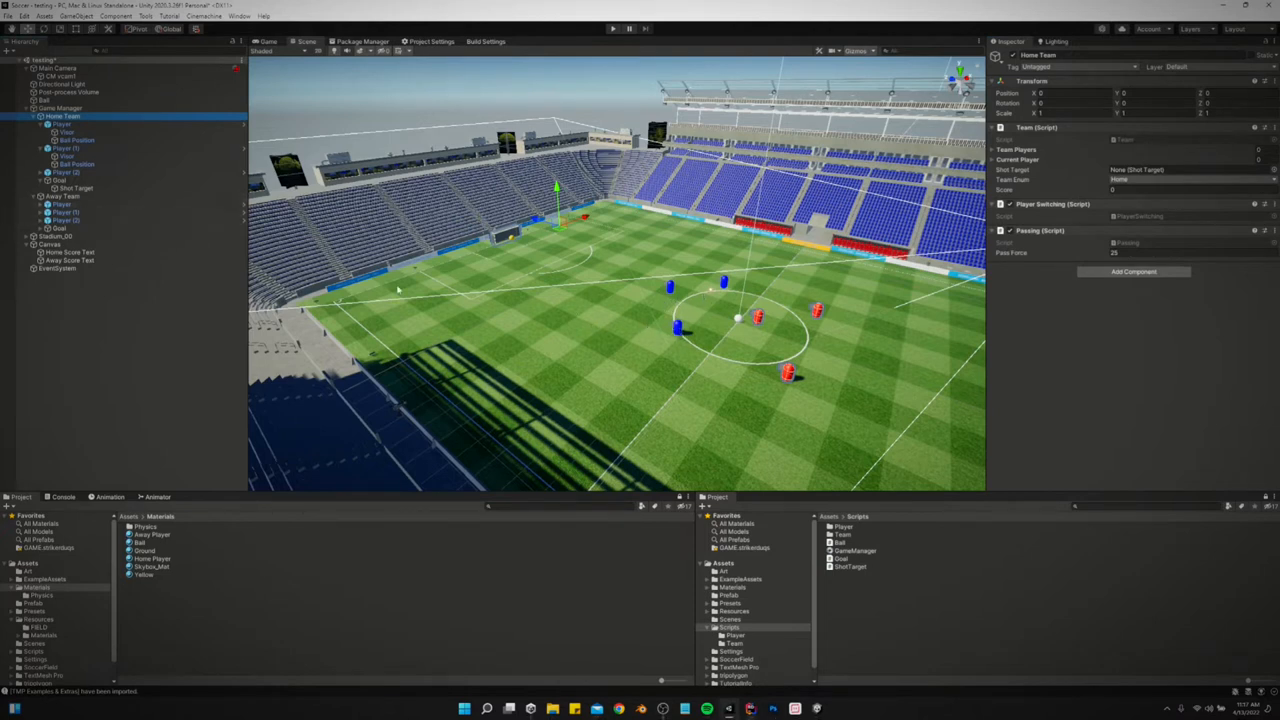
pyautogui.click(62, 196)
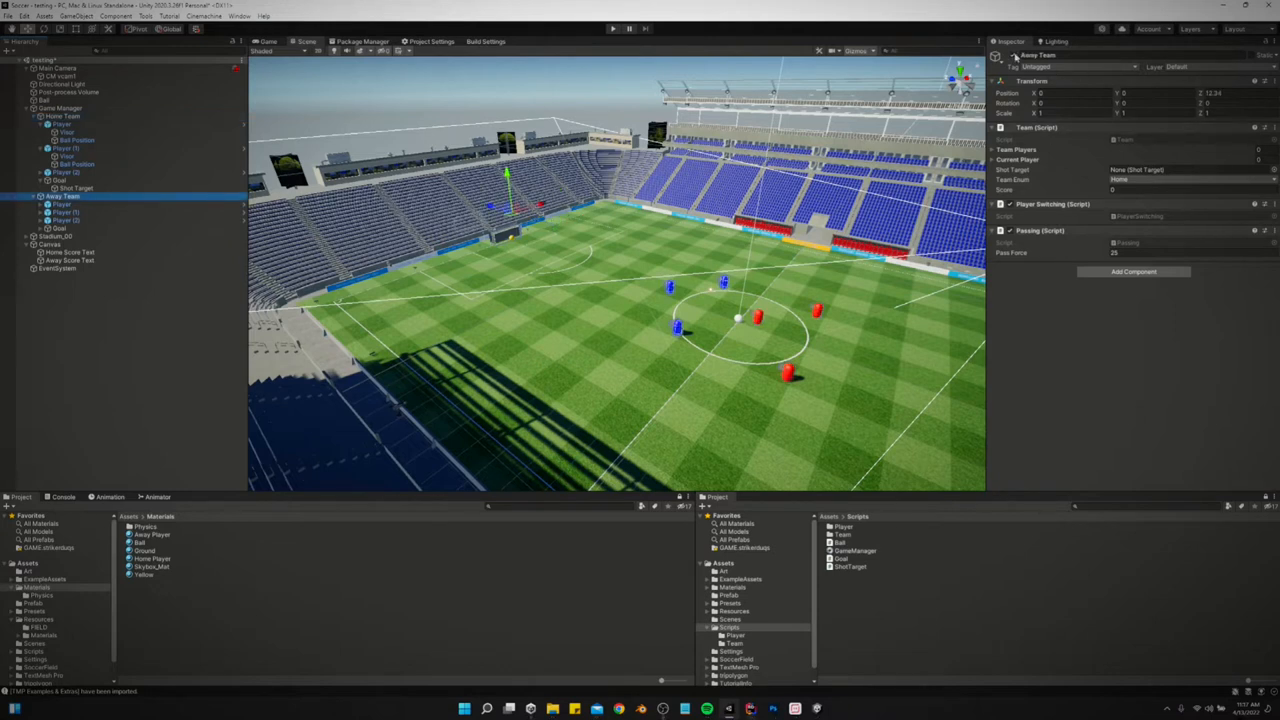
pyautogui.moveTo(758, 322)
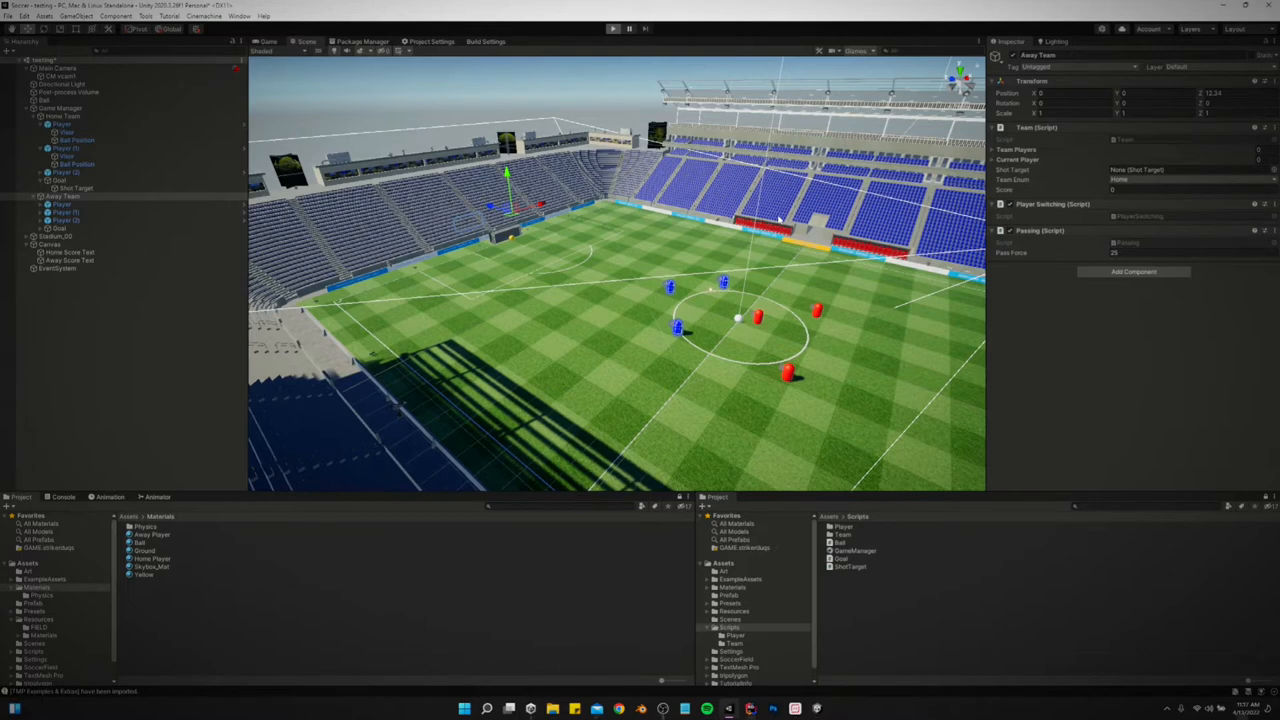
pyautogui.click(613, 28)
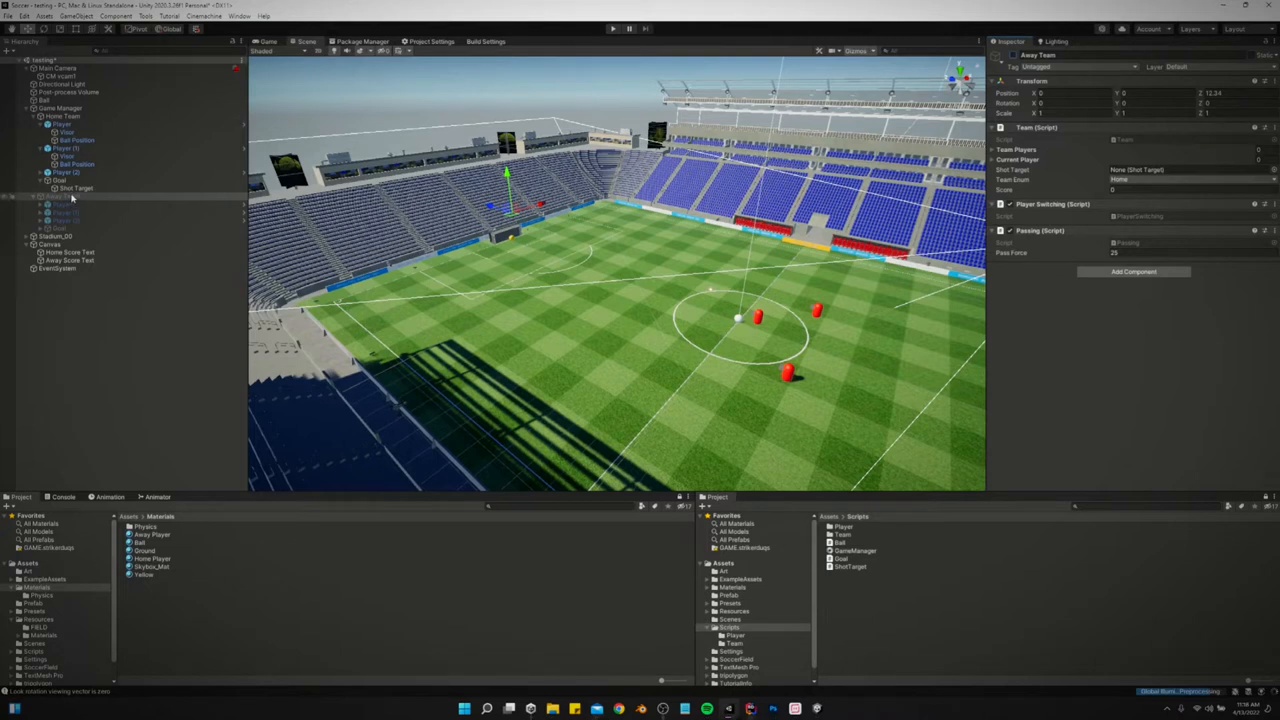
pyautogui.click(58, 108)
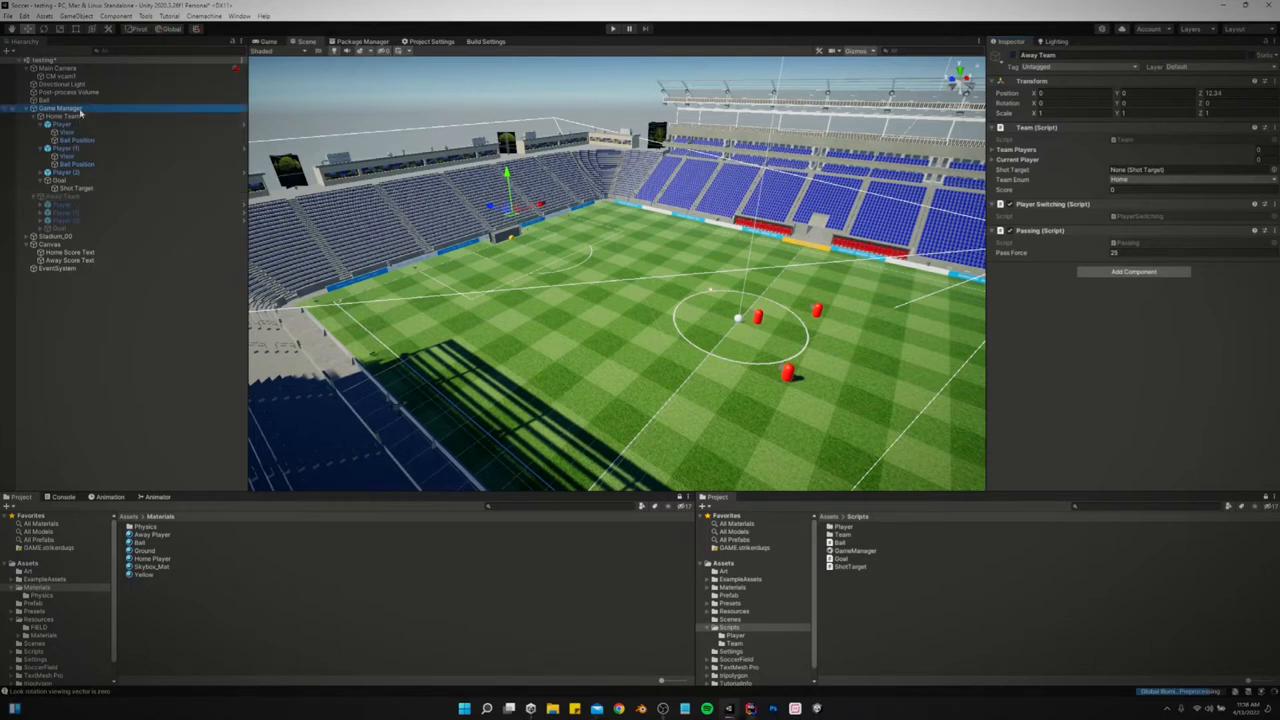
pyautogui.click(60, 108)
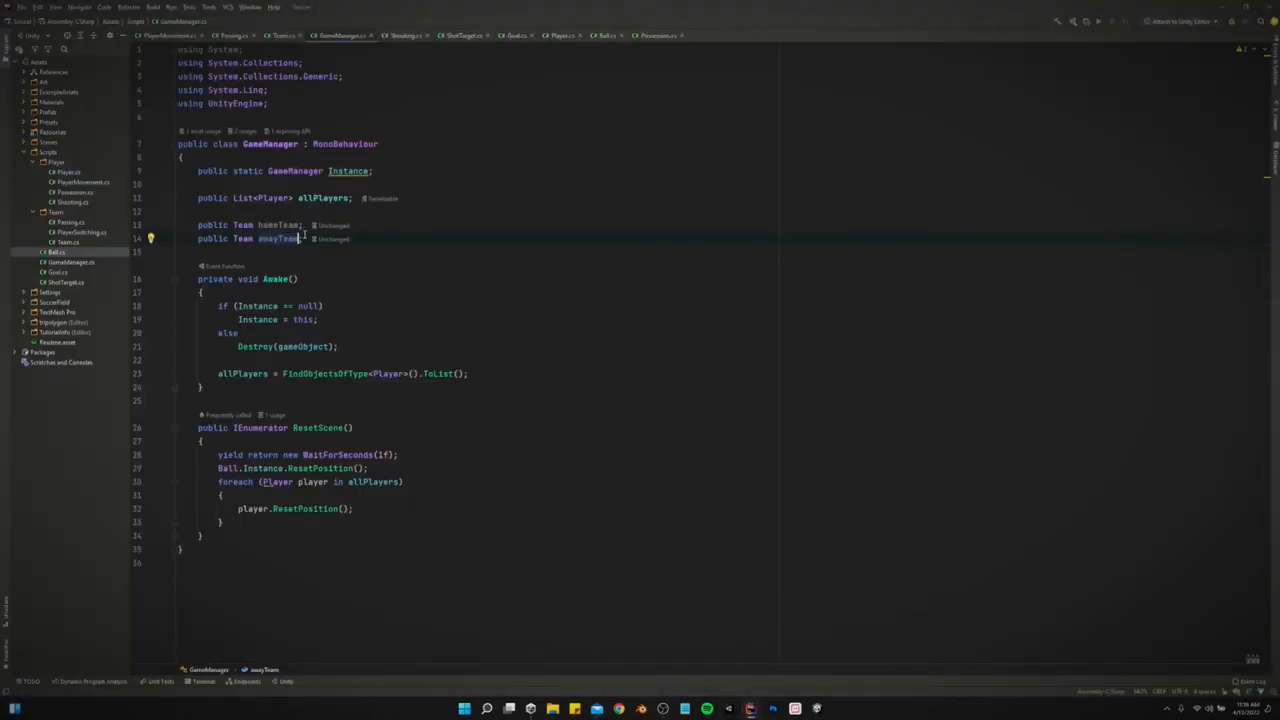
# Add public TMP_Text homeTeamScoreText and awayTeamScoreText fields and a private void Update() stub
pyautogui.press('enter')
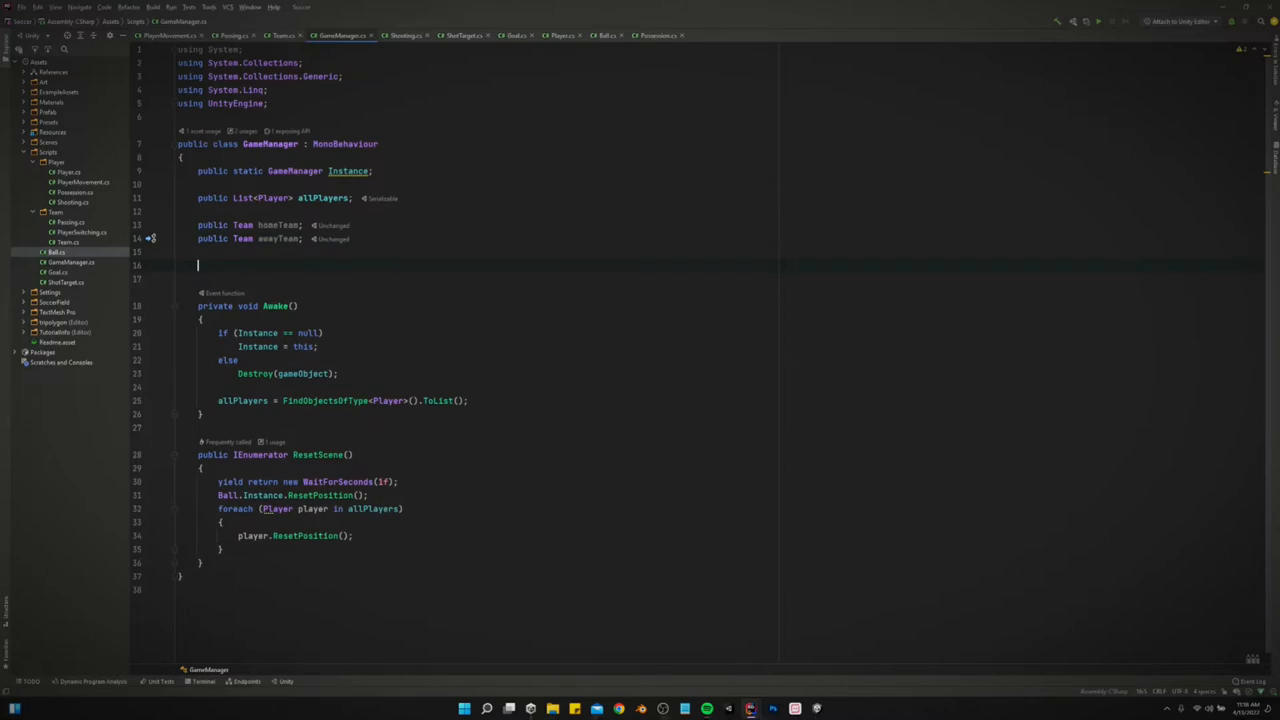
pyautogui.write('public')
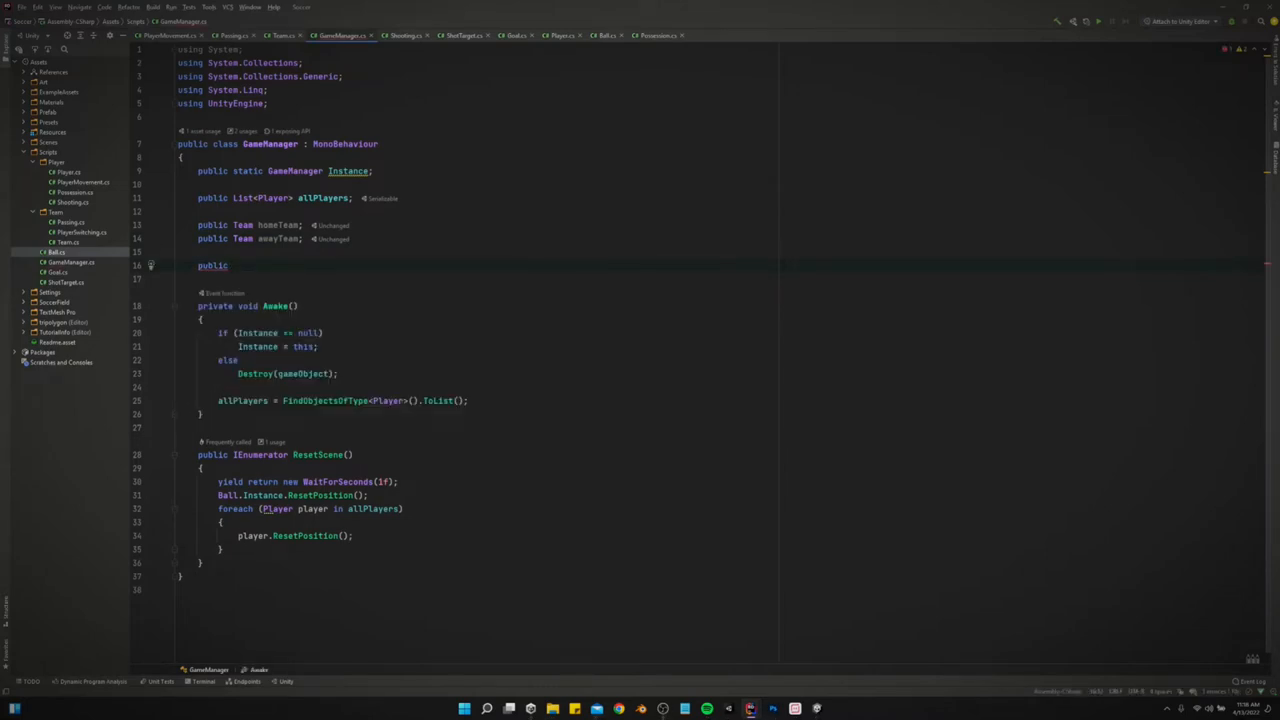
pyautogui.write('TMP_Text')
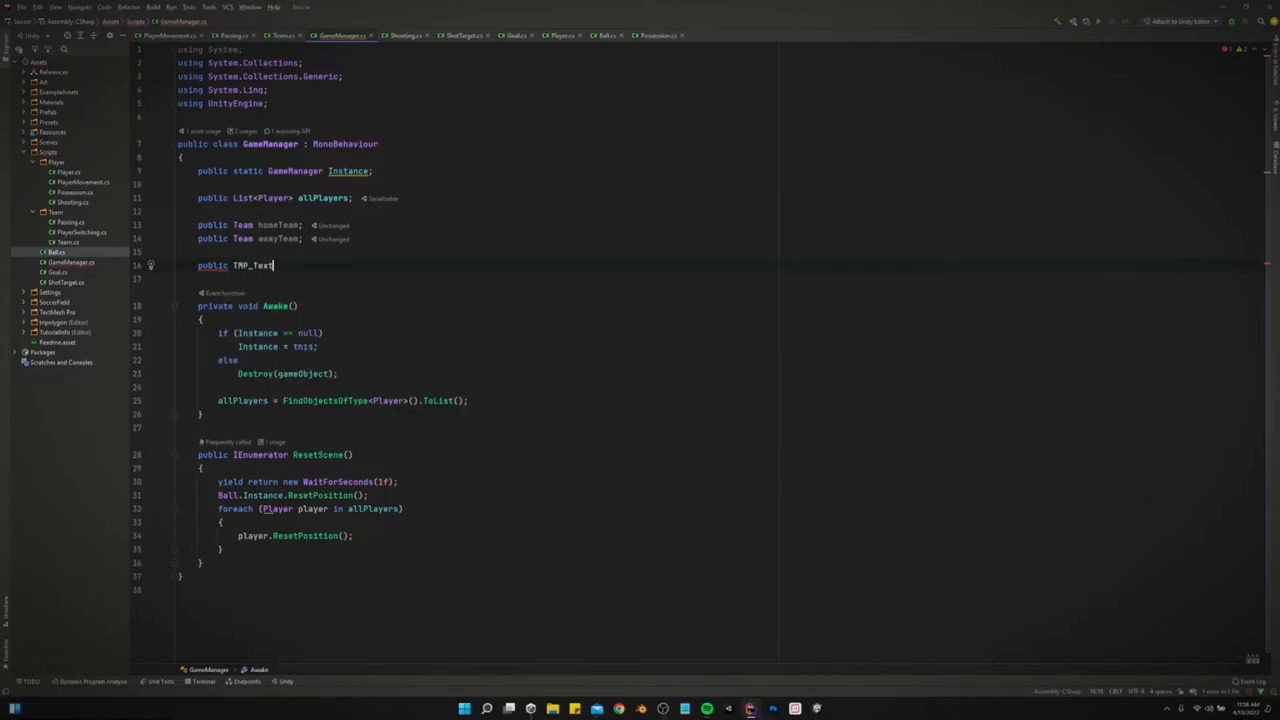
pyautogui.write('home')
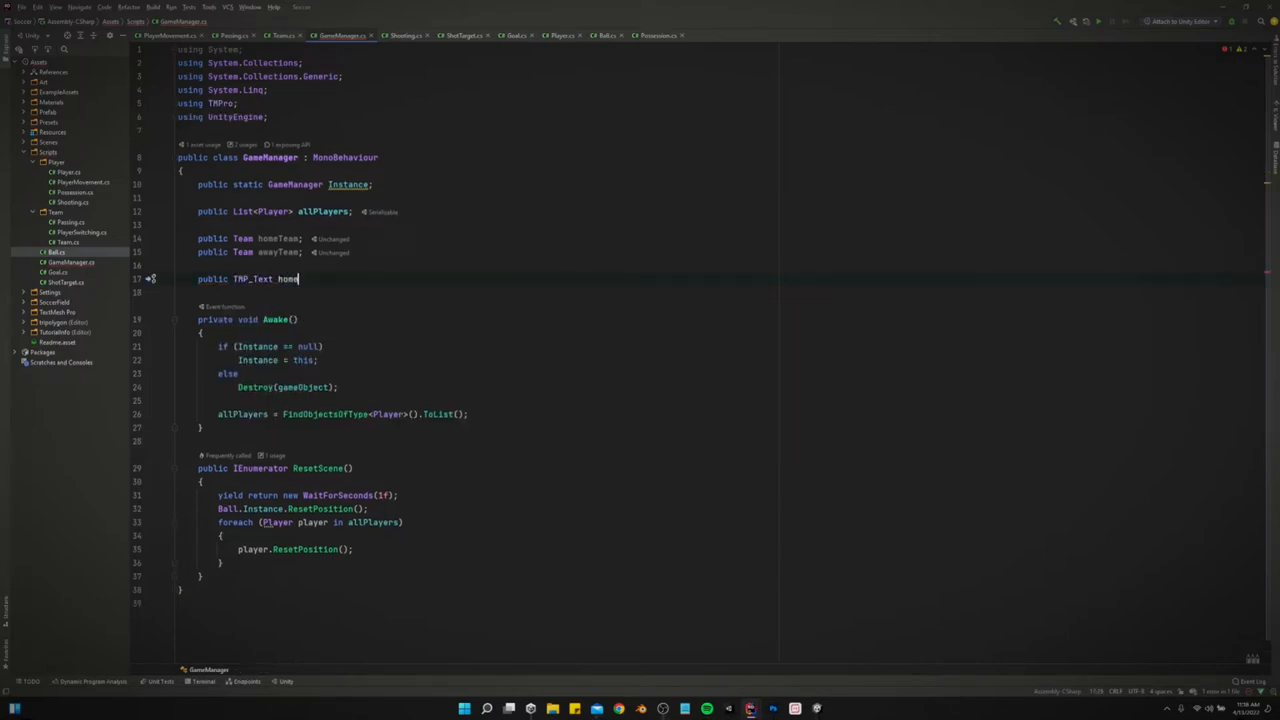
pyautogui.write('TeamText')
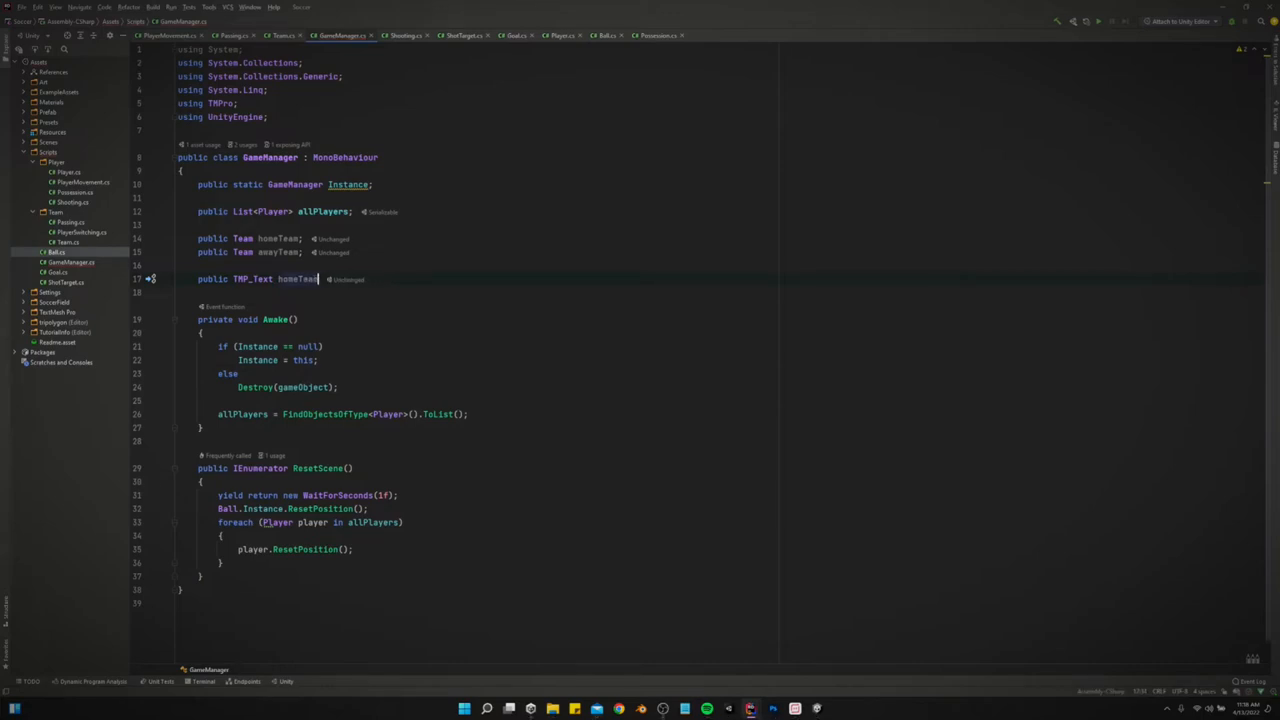
pyautogui.write('ScoreTe')
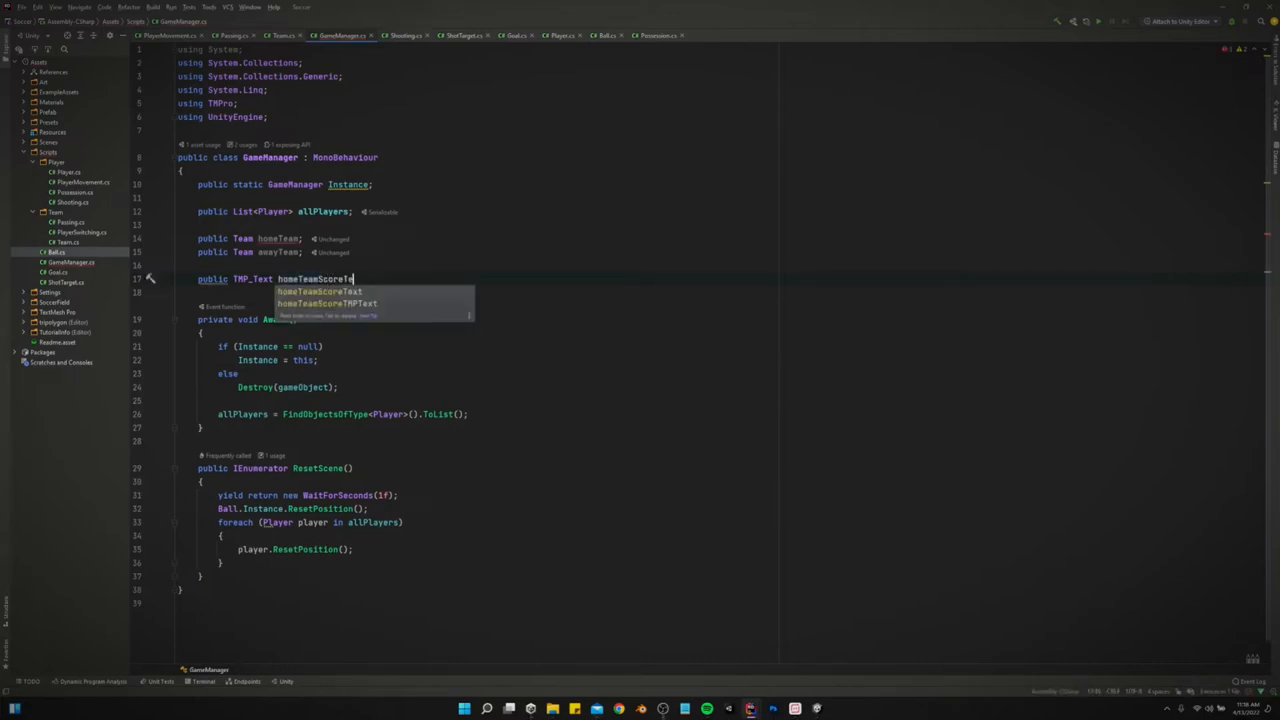
pyautogui.press('enter')
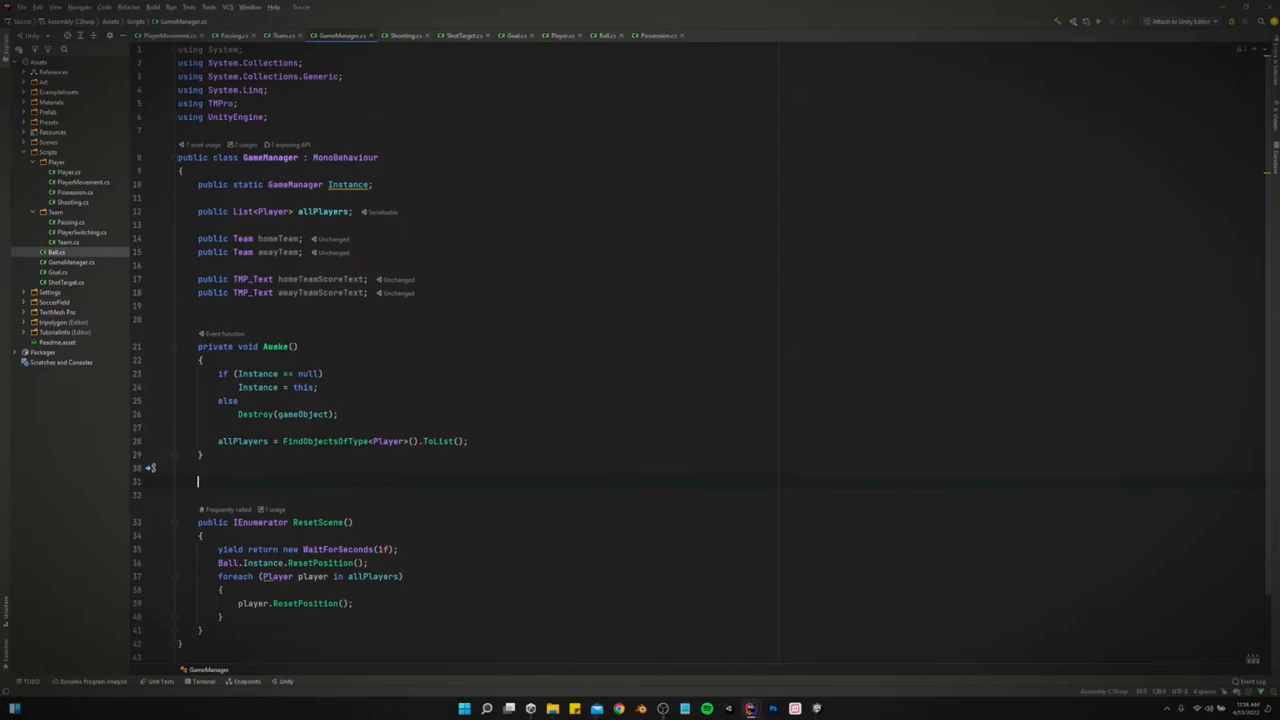
pyautogui.write('private void Update()')
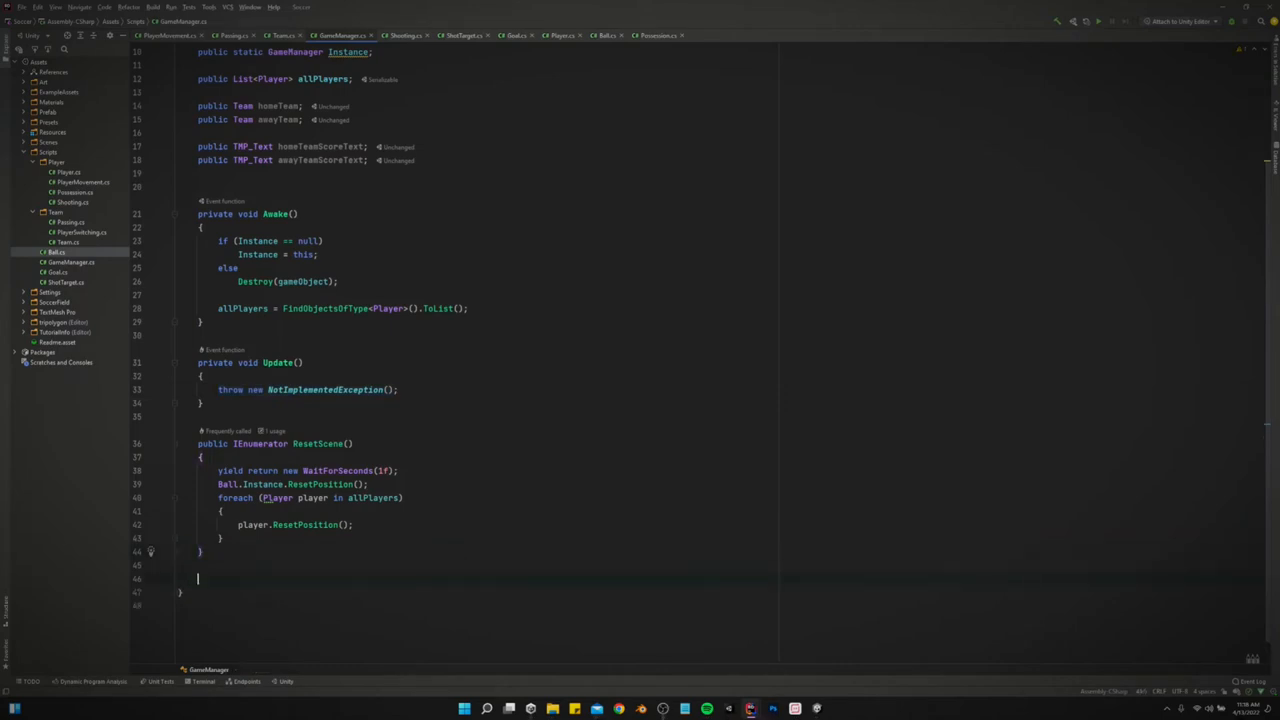
# Declare a new public void KeepScore() method in GameManager
pyautogui.write('public')
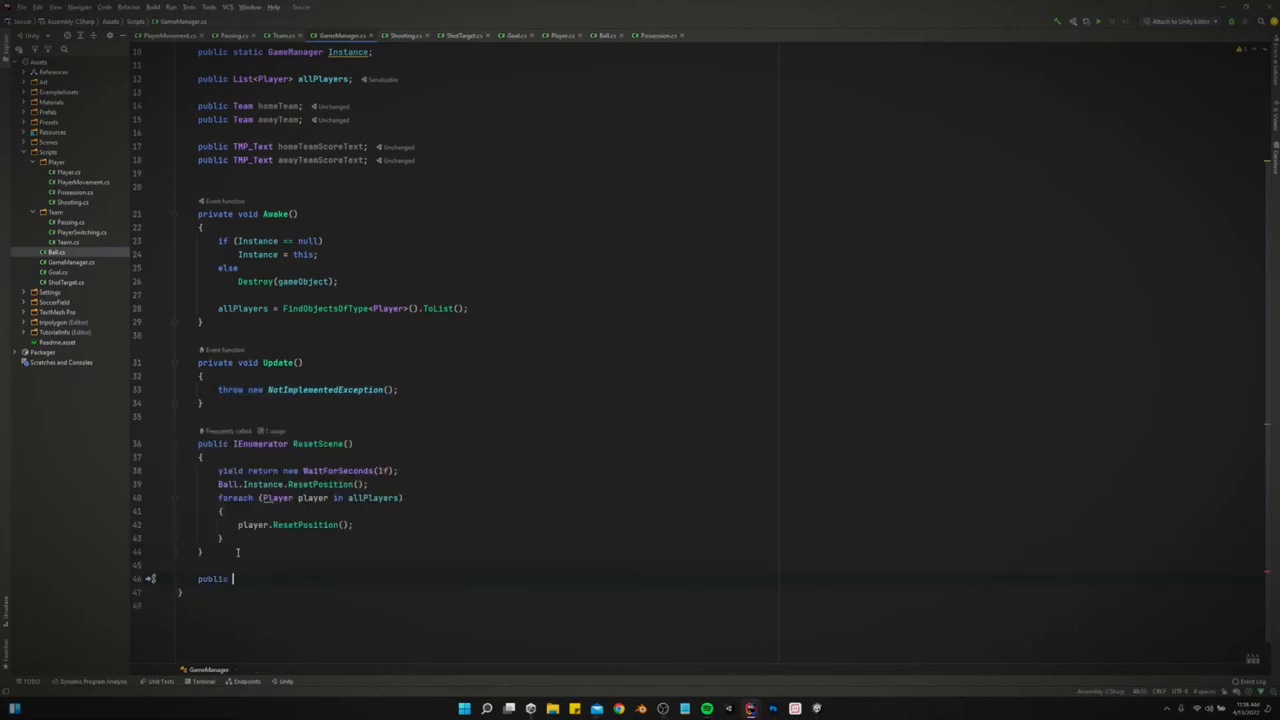
pyautogui.write('void')
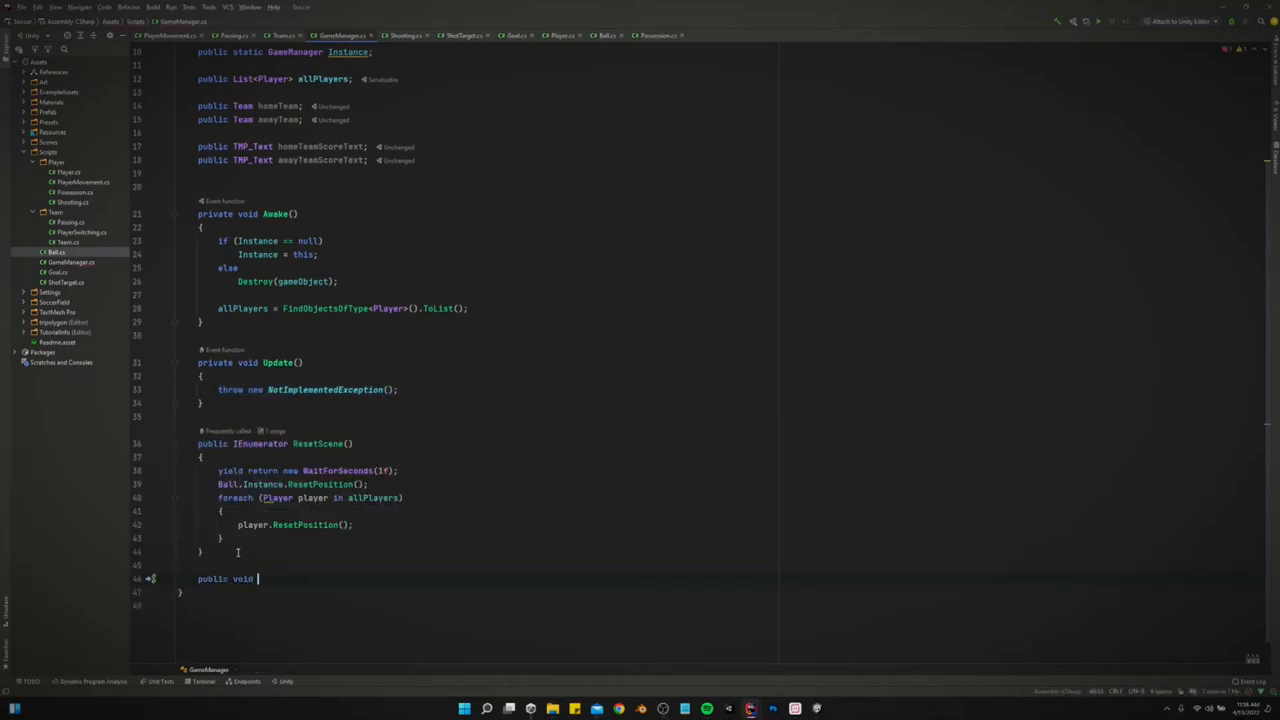
pyautogui.write('KeepScore')
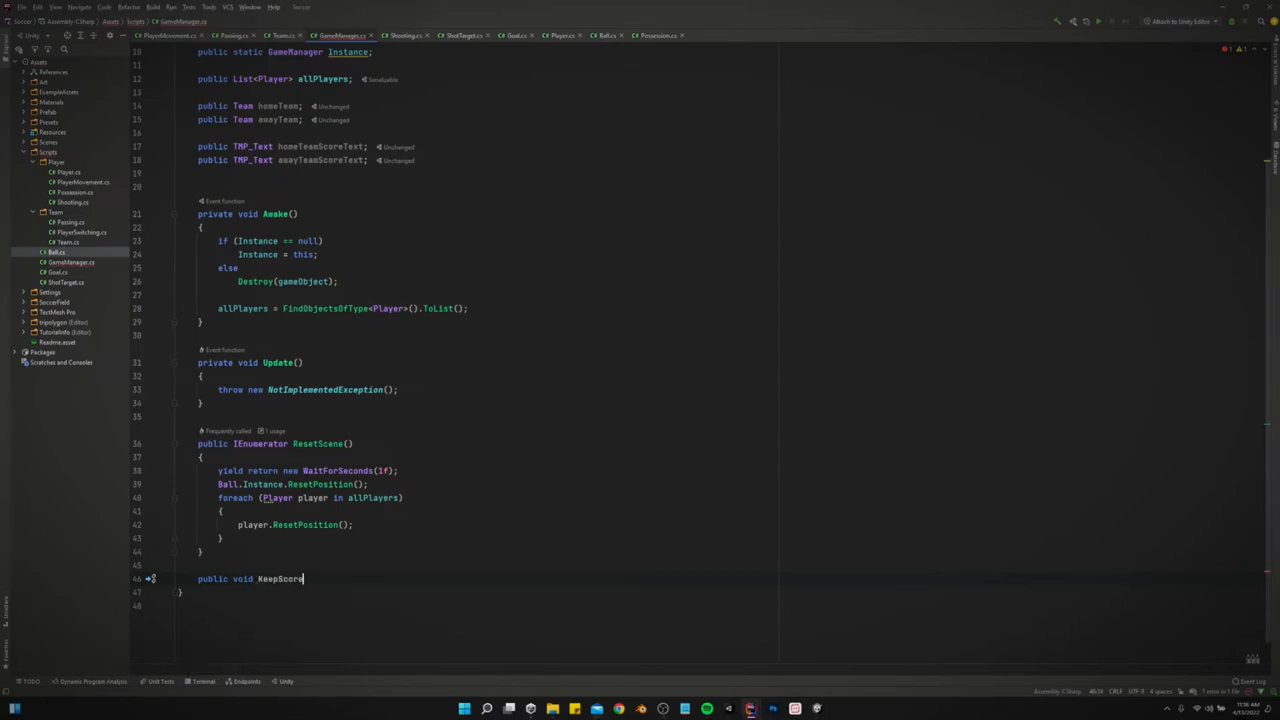
pyautogui.write('()')
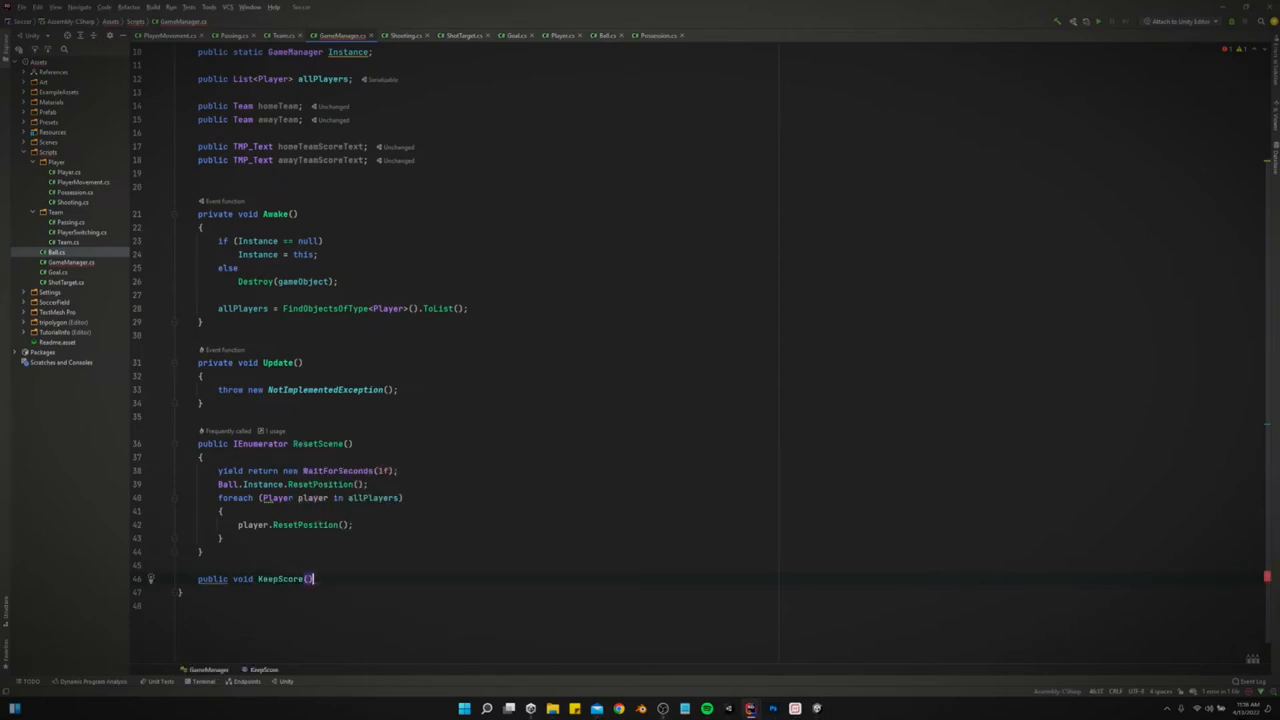
pyautogui.press('enter')
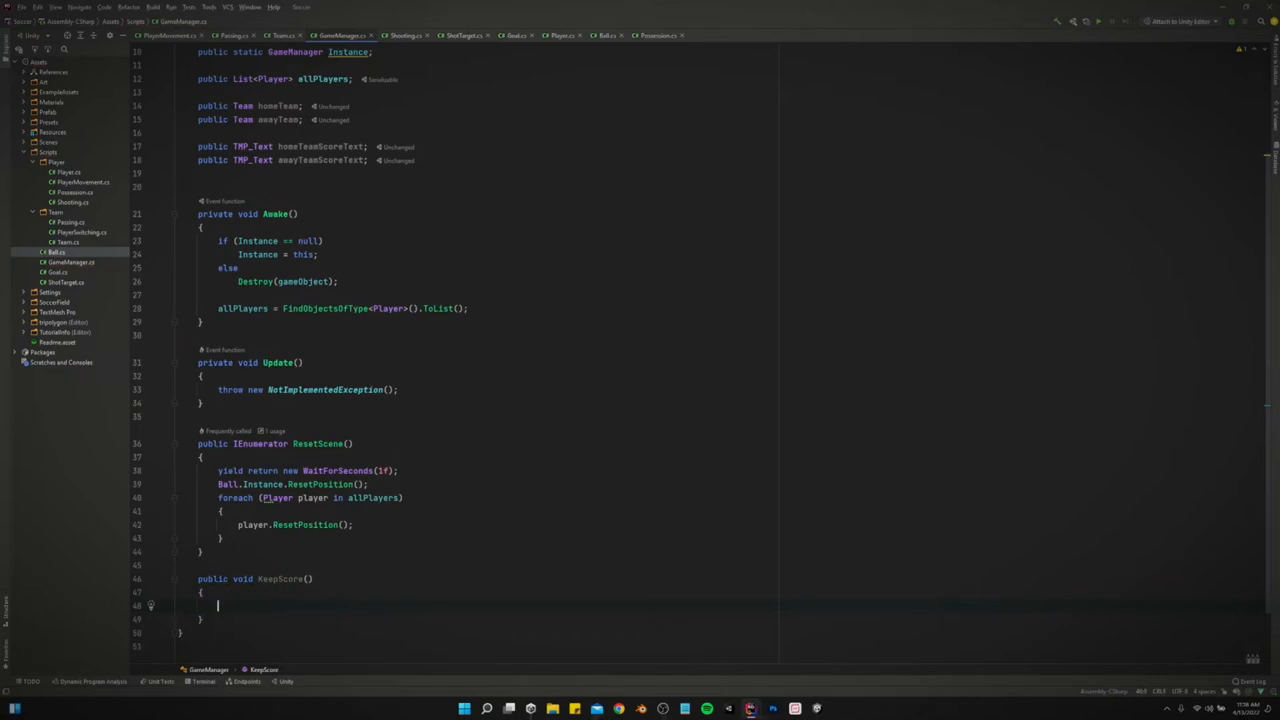
# Set homeTeamScoreText.text to $"Home: {homeTeam.score}", then duplicate the line for away
pyautogui.write('hom')
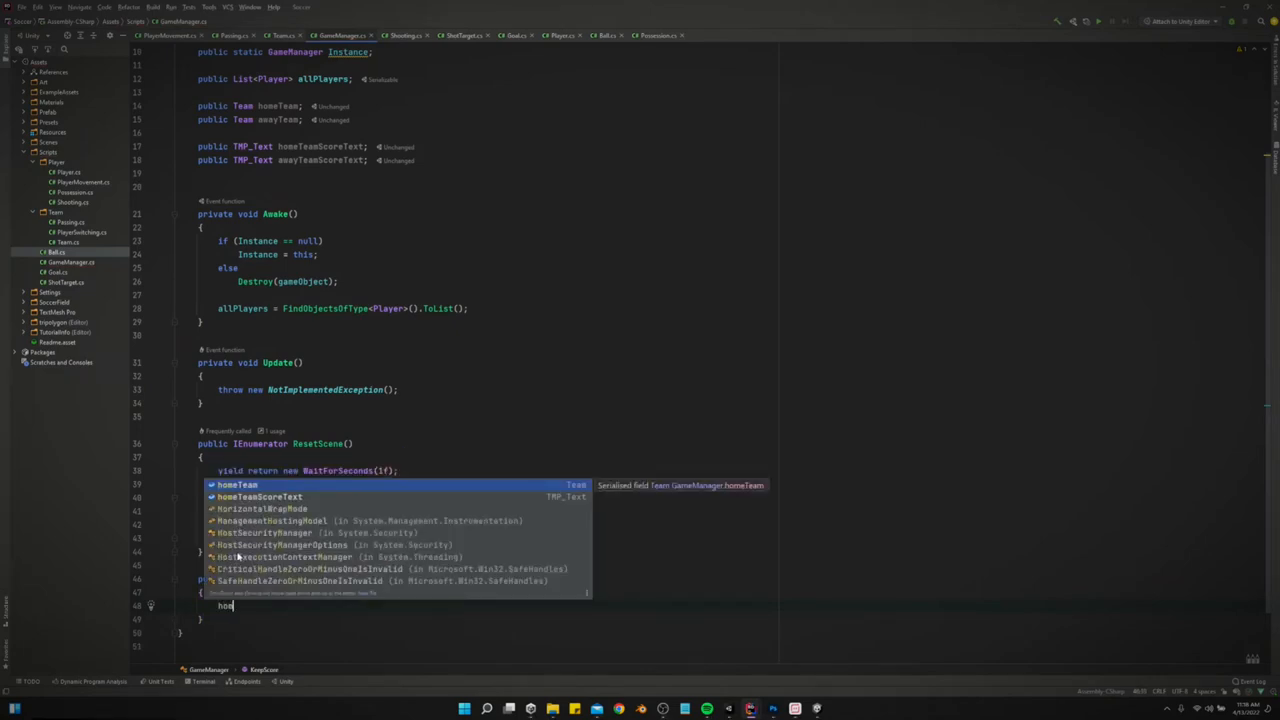
pyautogui.write('homeTeamScoreText.')
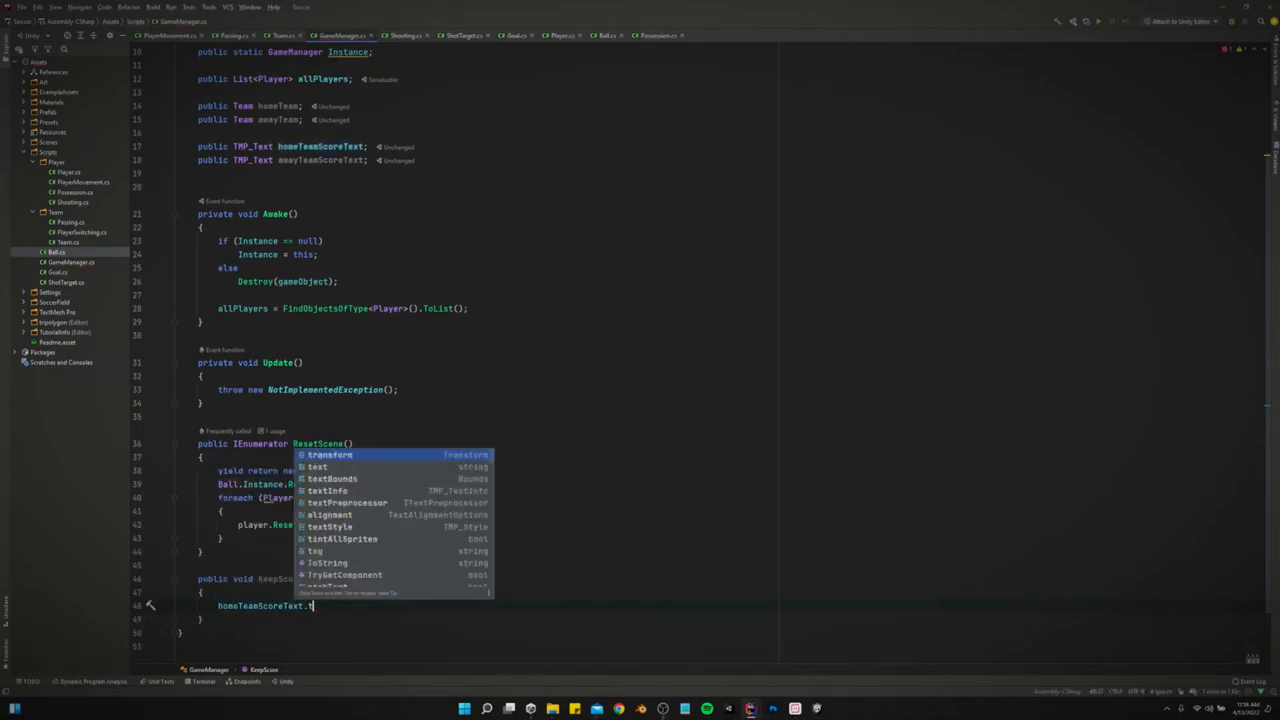
pyautogui.write('text =')
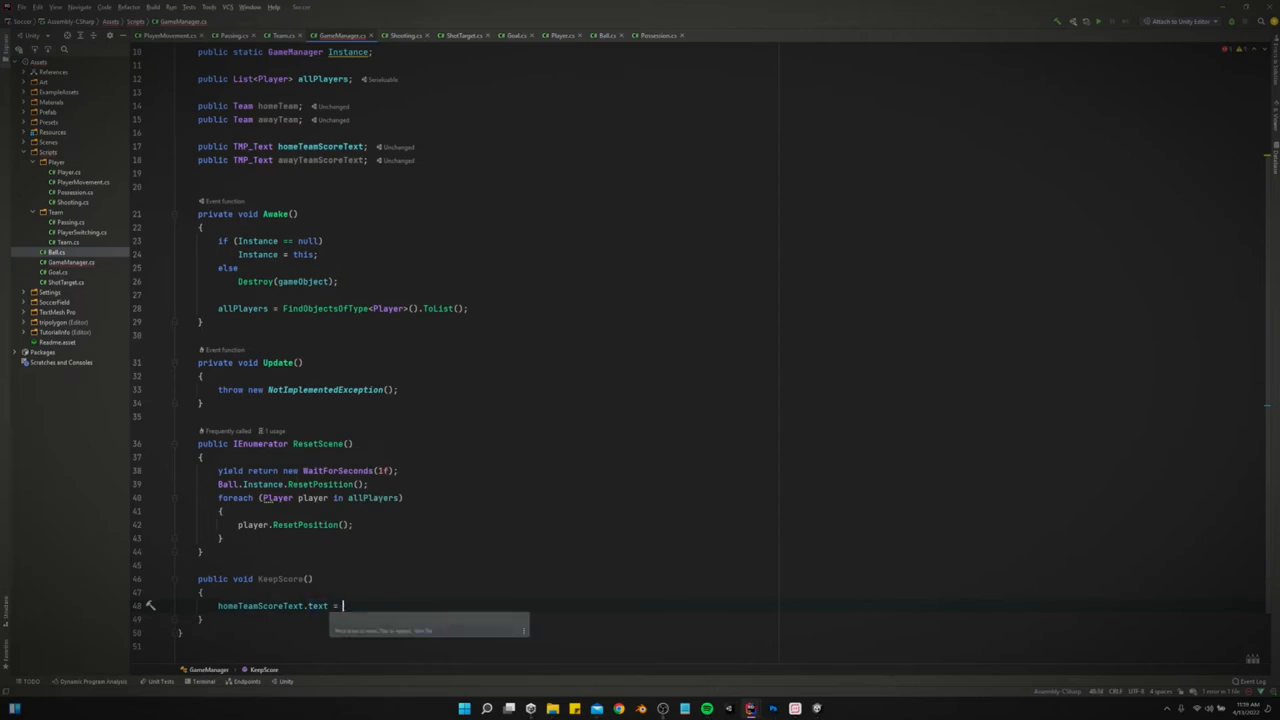
pyautogui.write('hos')
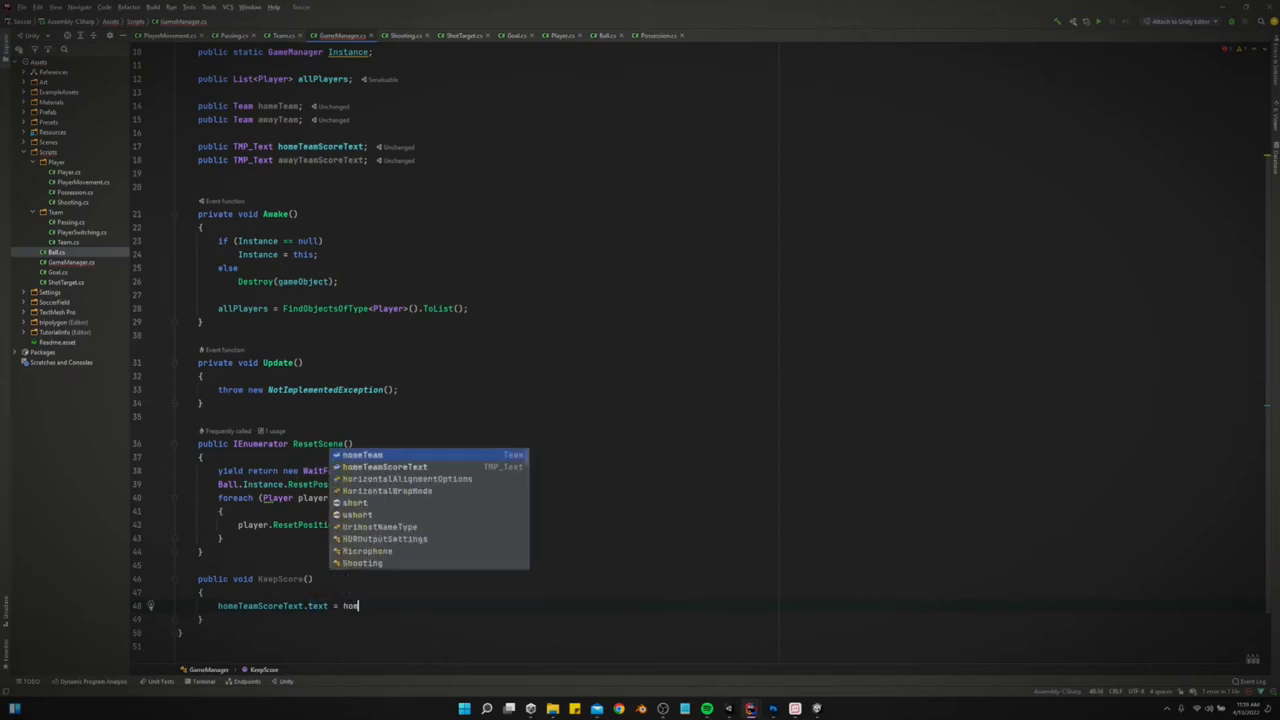
pyautogui.write('homeTeam.s')
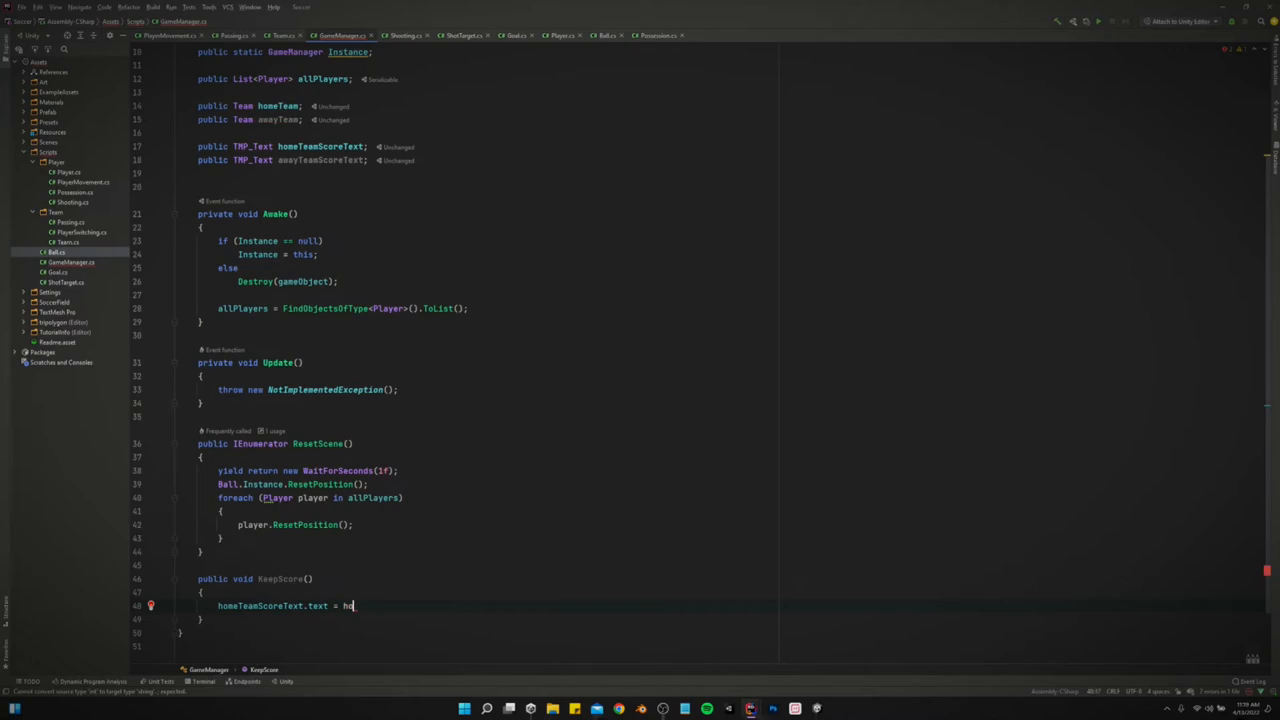
pyautogui.write('$"Home:')
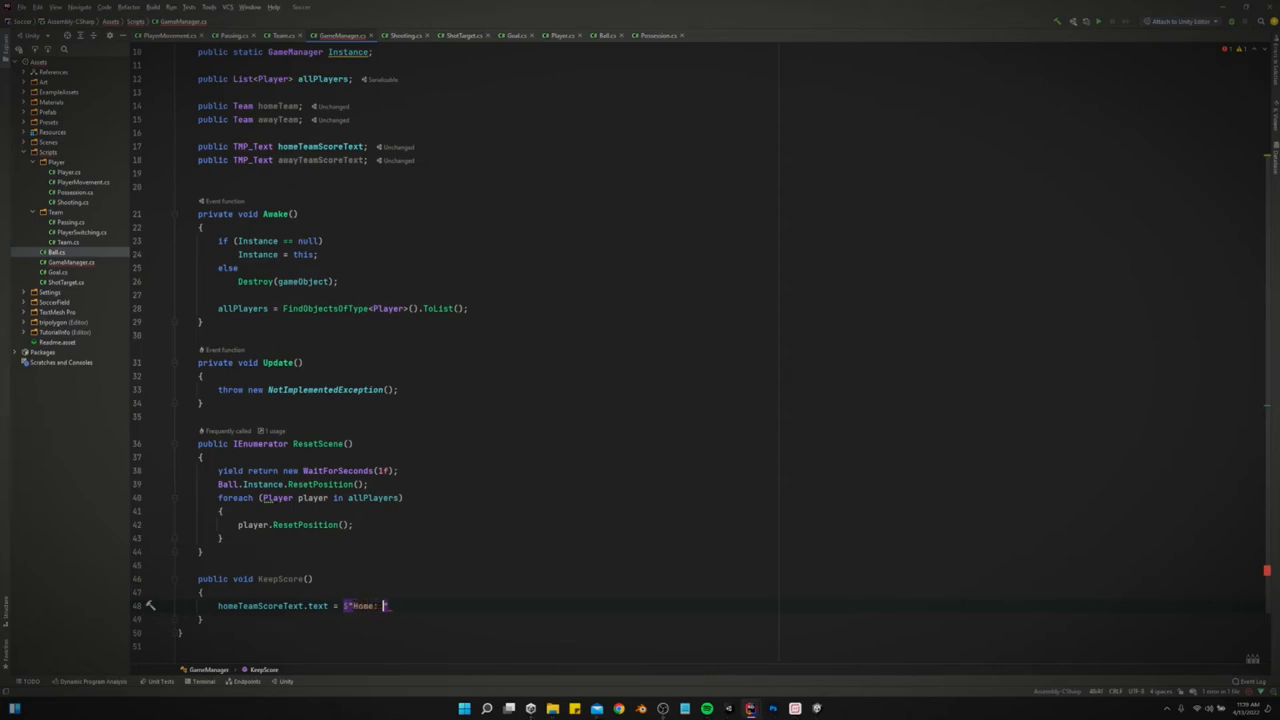
pyautogui.write('{homeTeam.score')
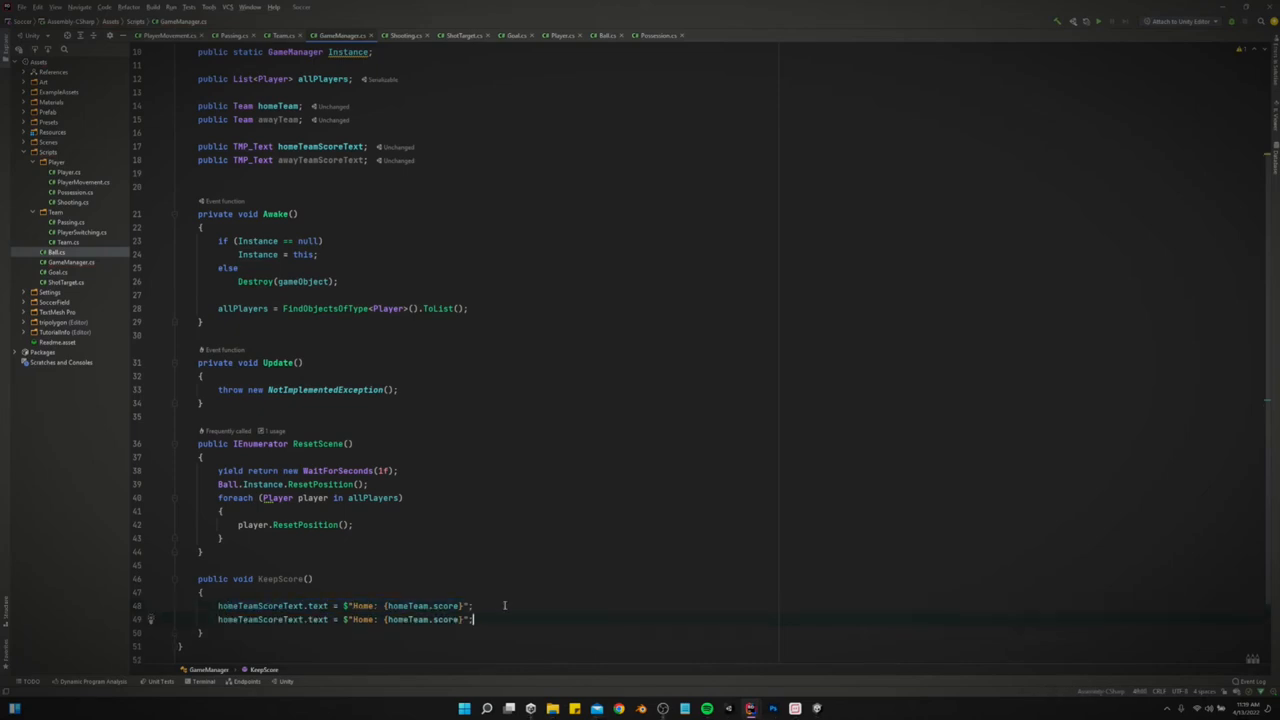
pyautogui.doubleClick(362, 619)
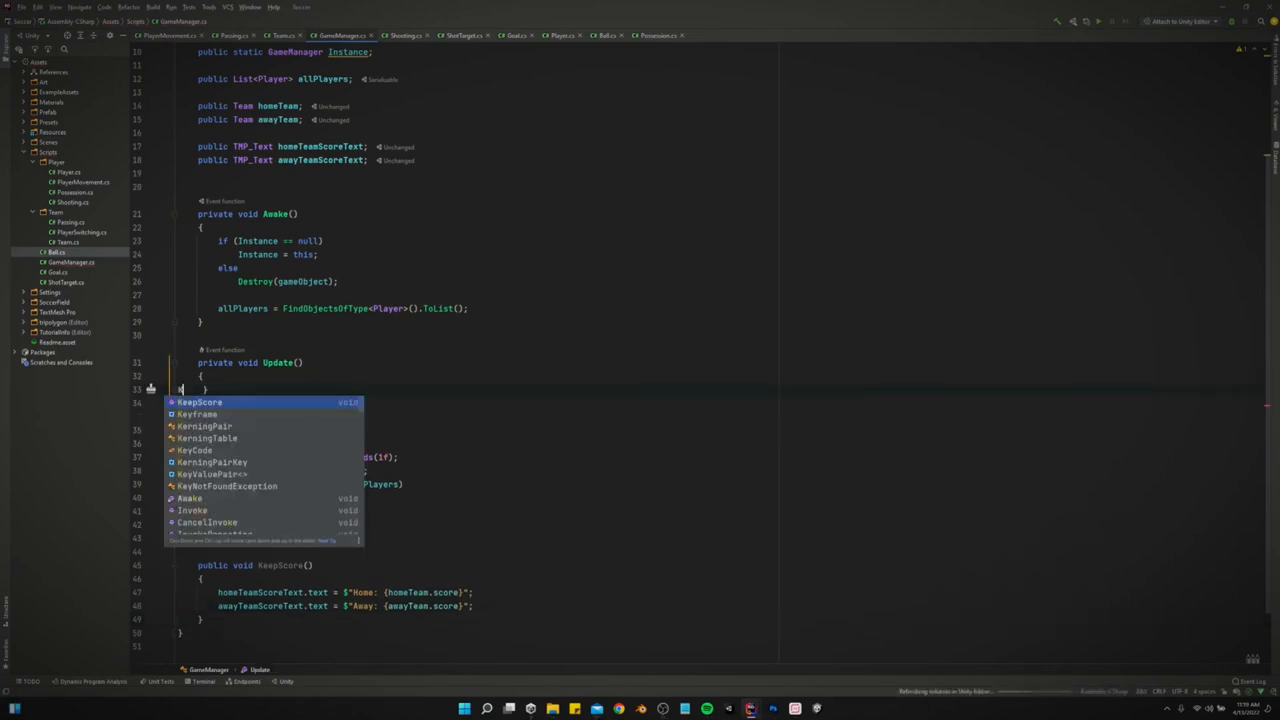
# Replace Update's NotImplementedException line with a KeepScore(); call
pyautogui.write('Key')
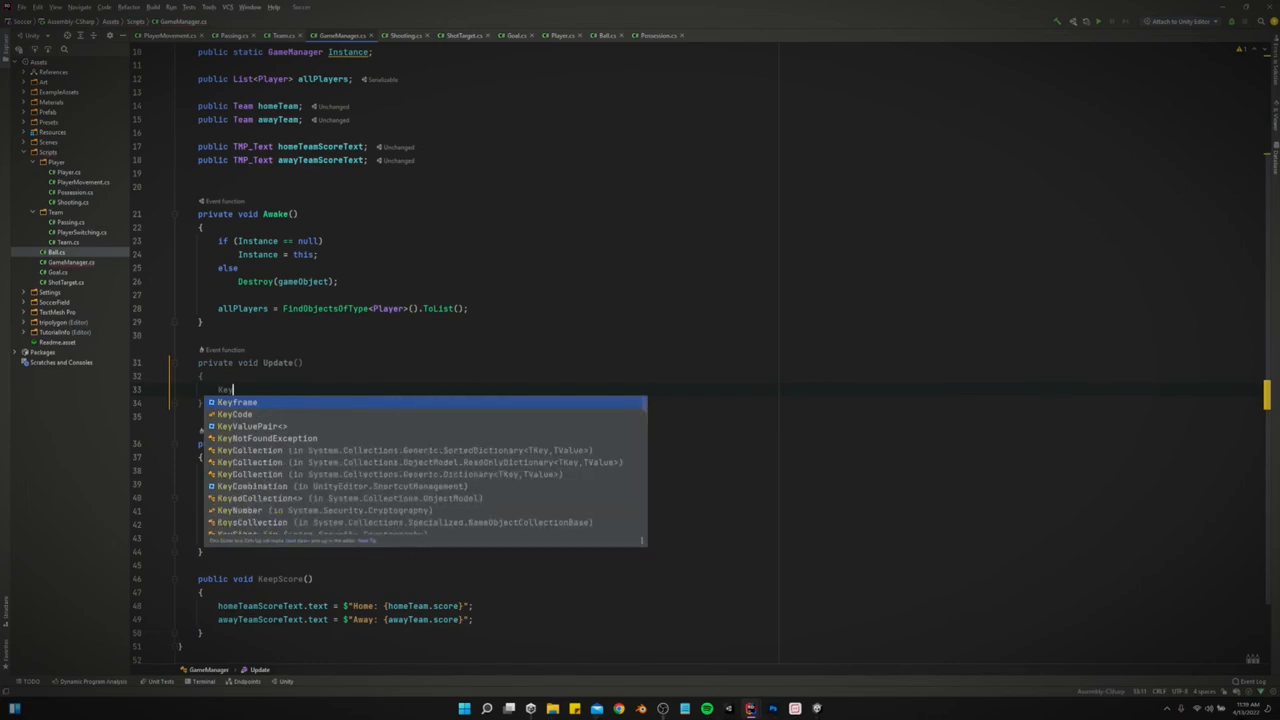
pyautogui.write('KeepScore();')
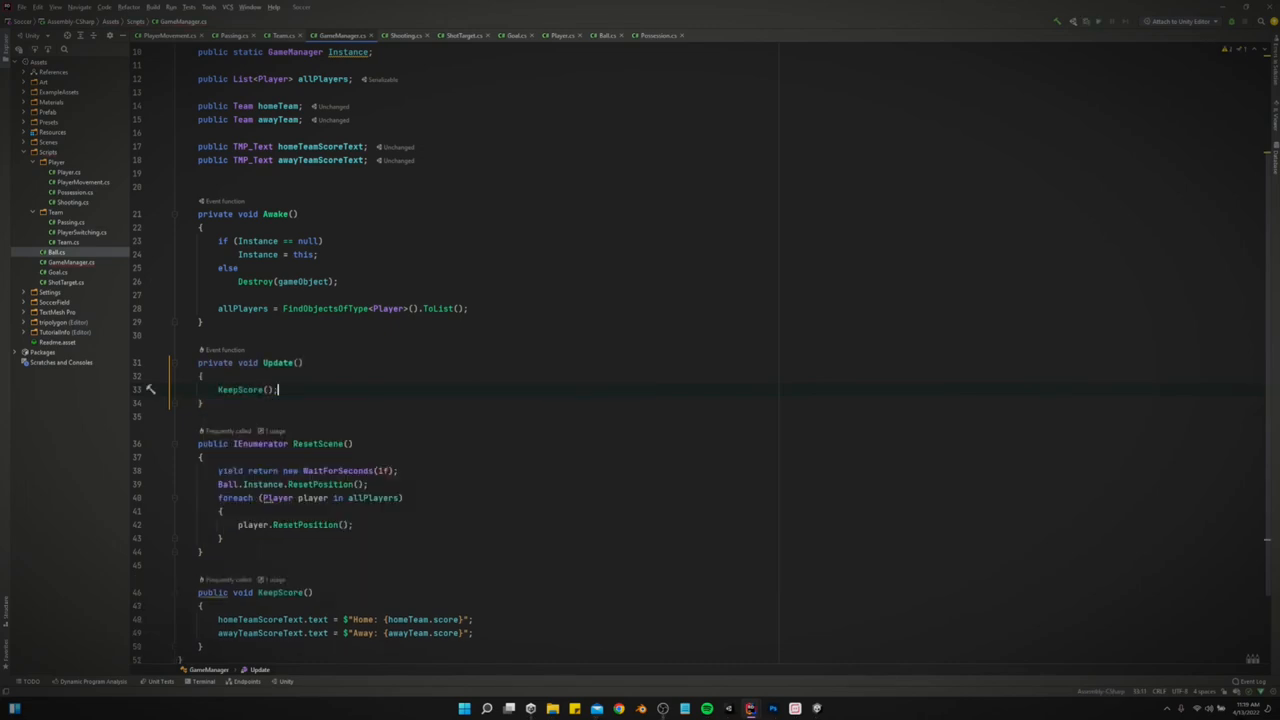
pyautogui.moveTo(123, 234)
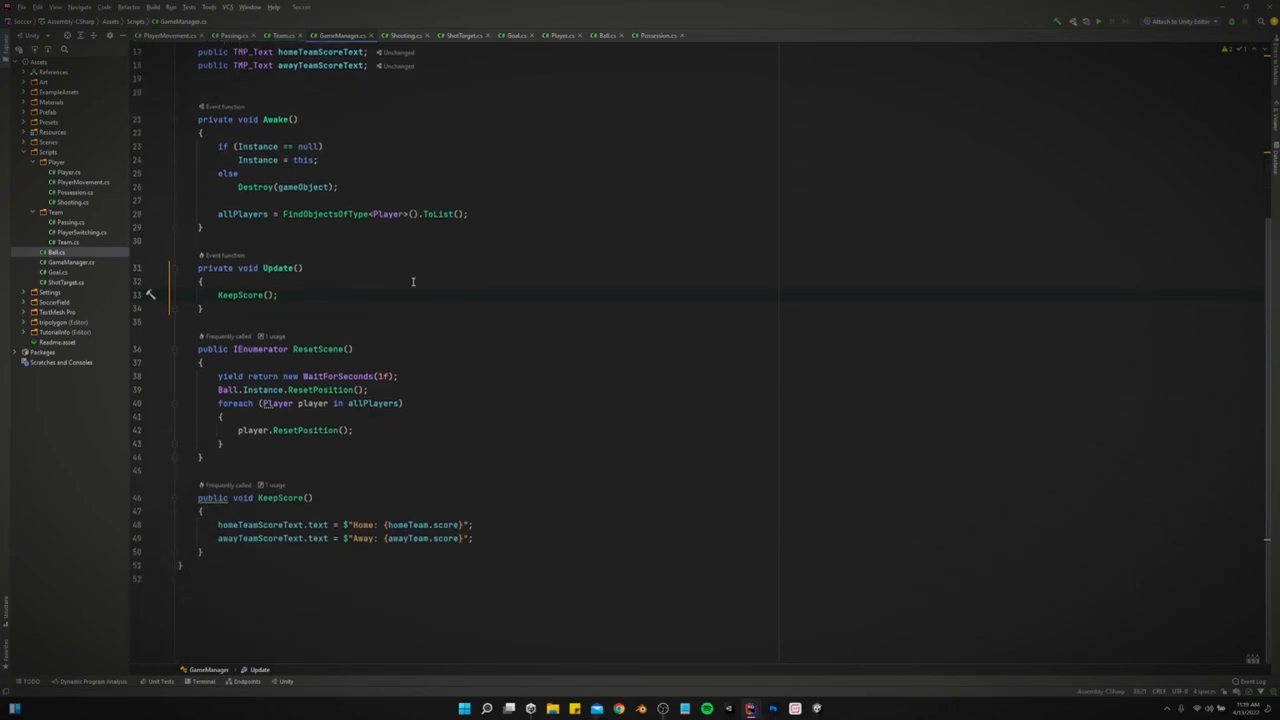
pyautogui.moveTo(745, 708)
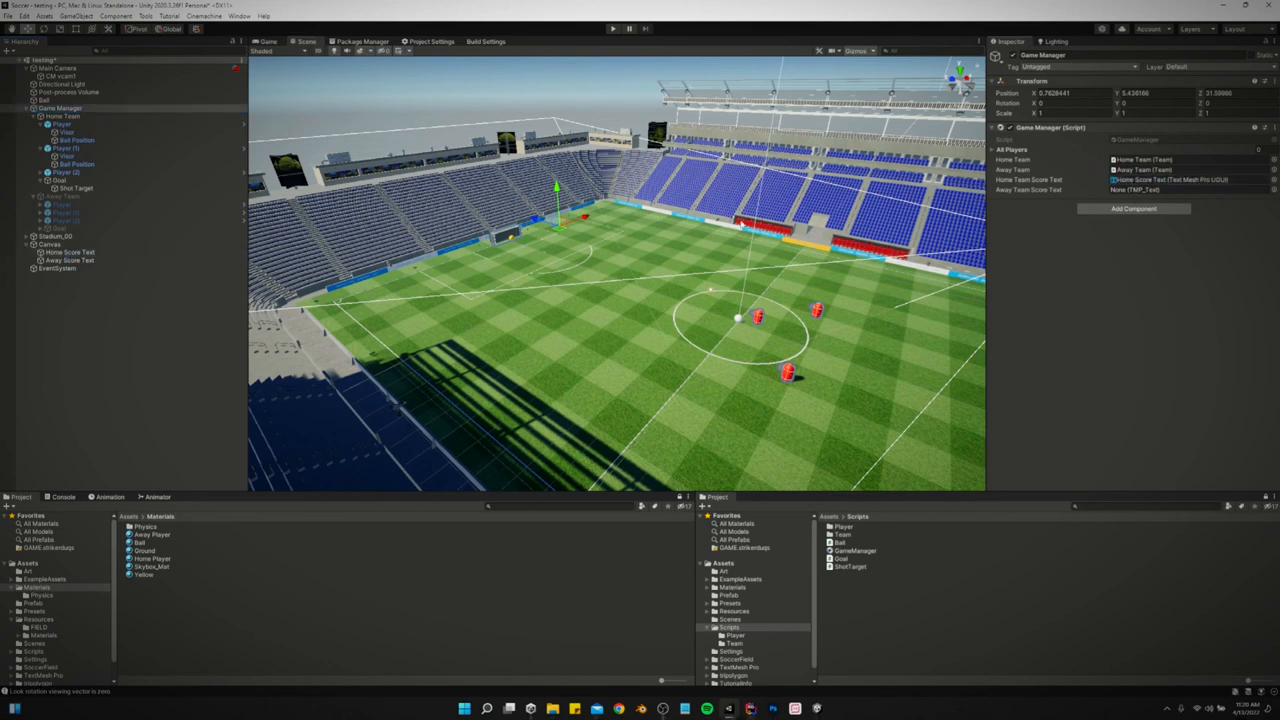
# Assign Away Score Text to the Away Team Score Text field and enter Play mode
pyautogui.click(1180, 190)
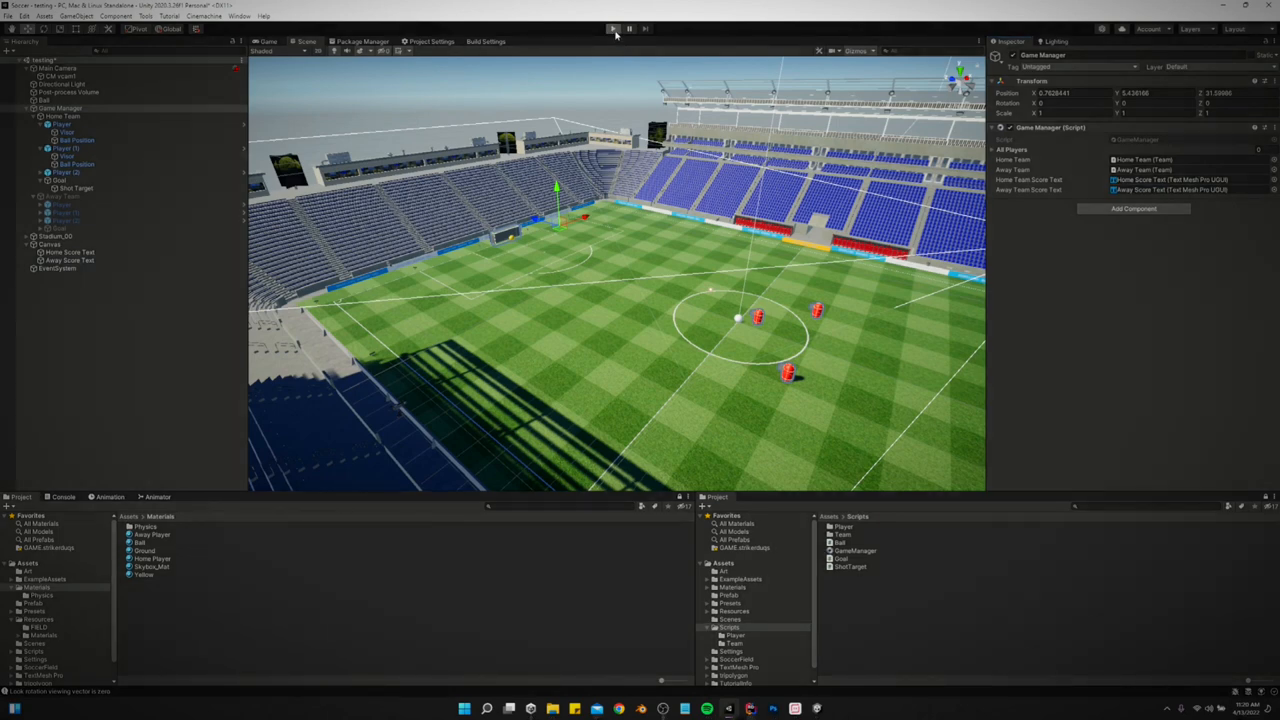
pyautogui.click(613, 28)
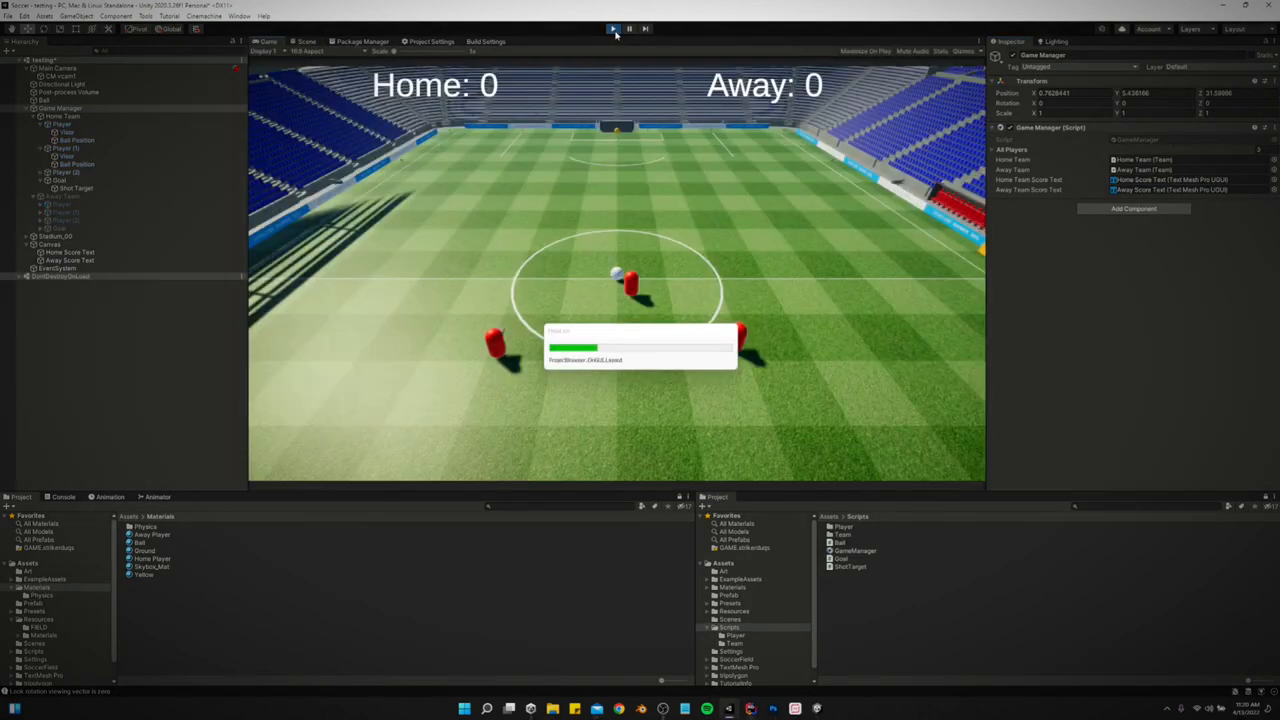